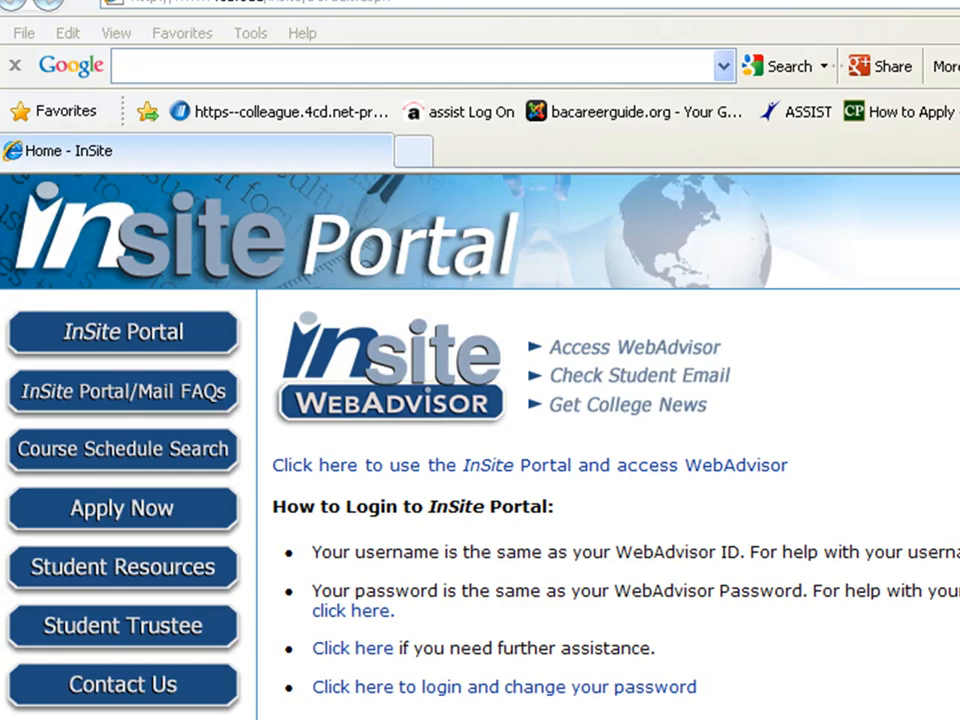
- Enter the InSite Portal to reach the logged-in student home page with WebAdvisor
click(528, 464)
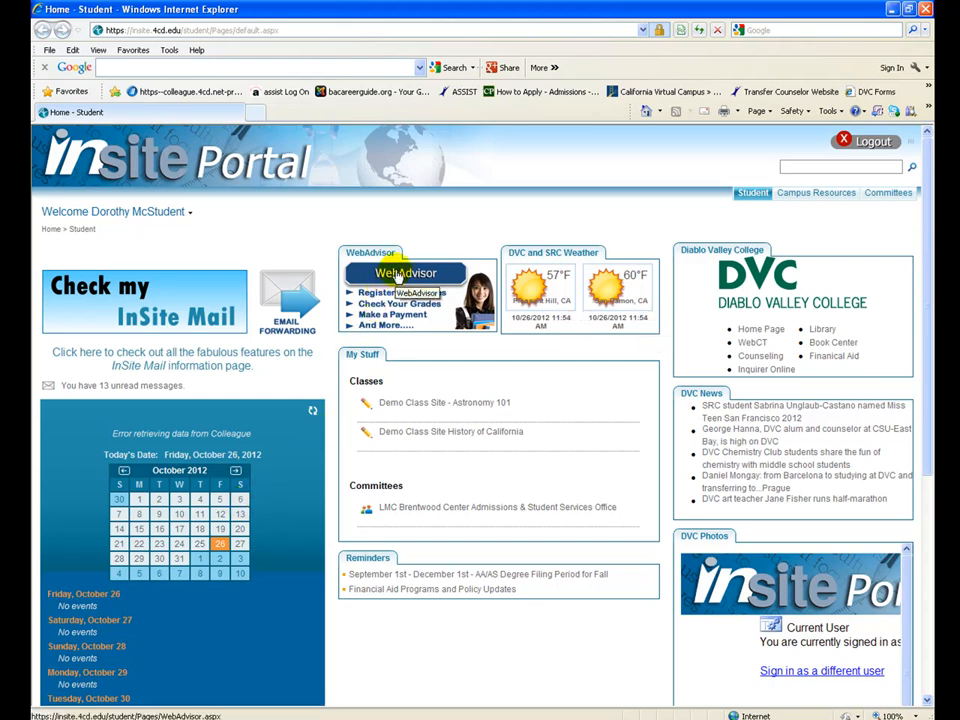
mouse_move(404, 272)
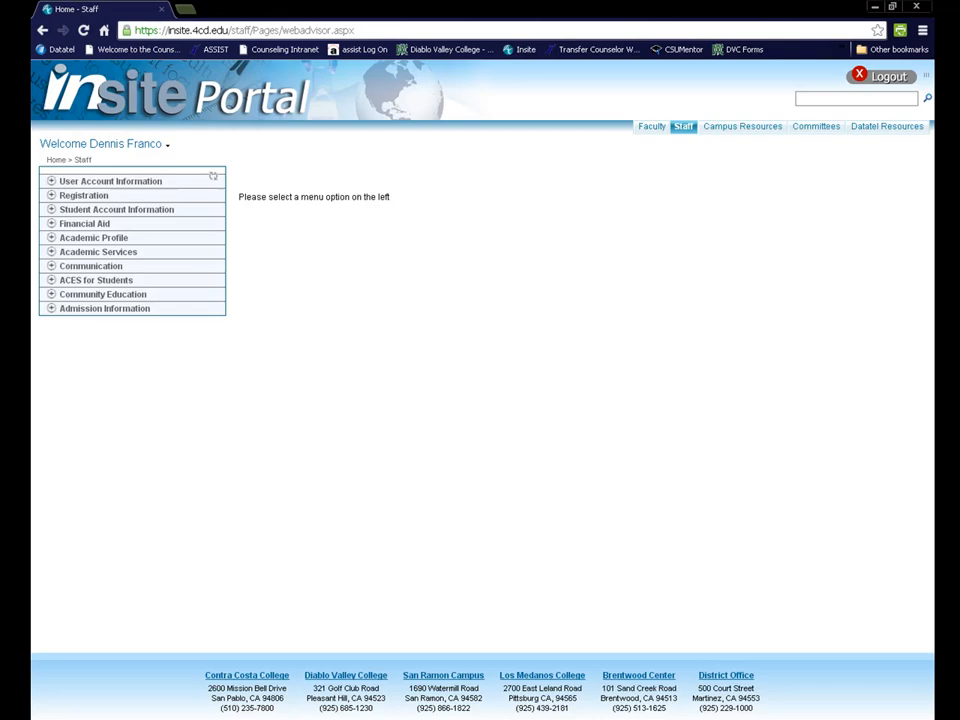
mouse_move(68, 612)
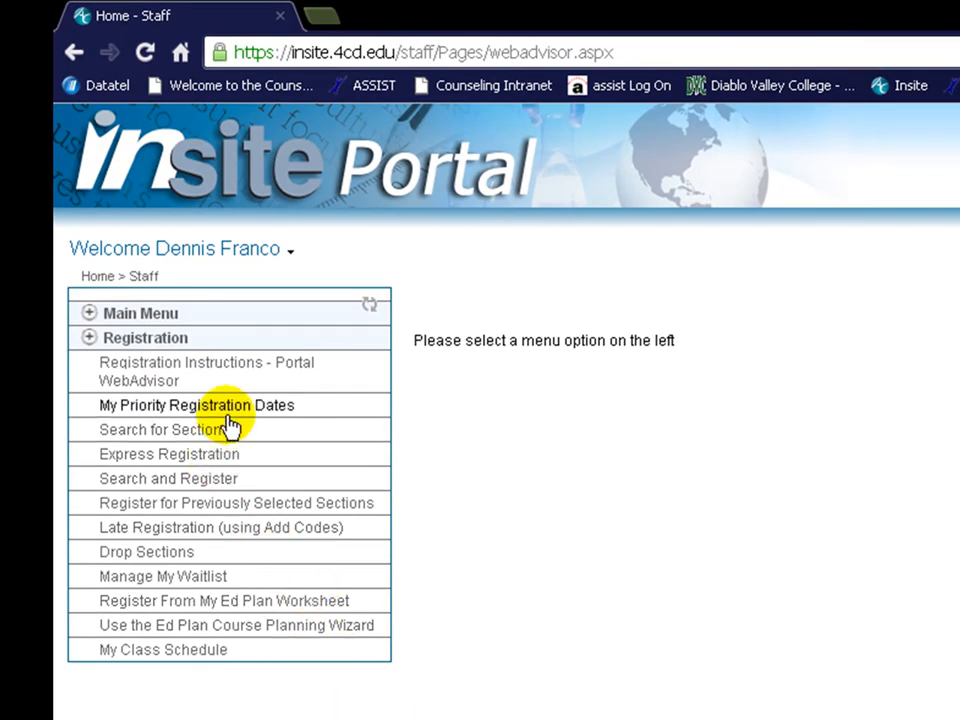
click(196, 404)
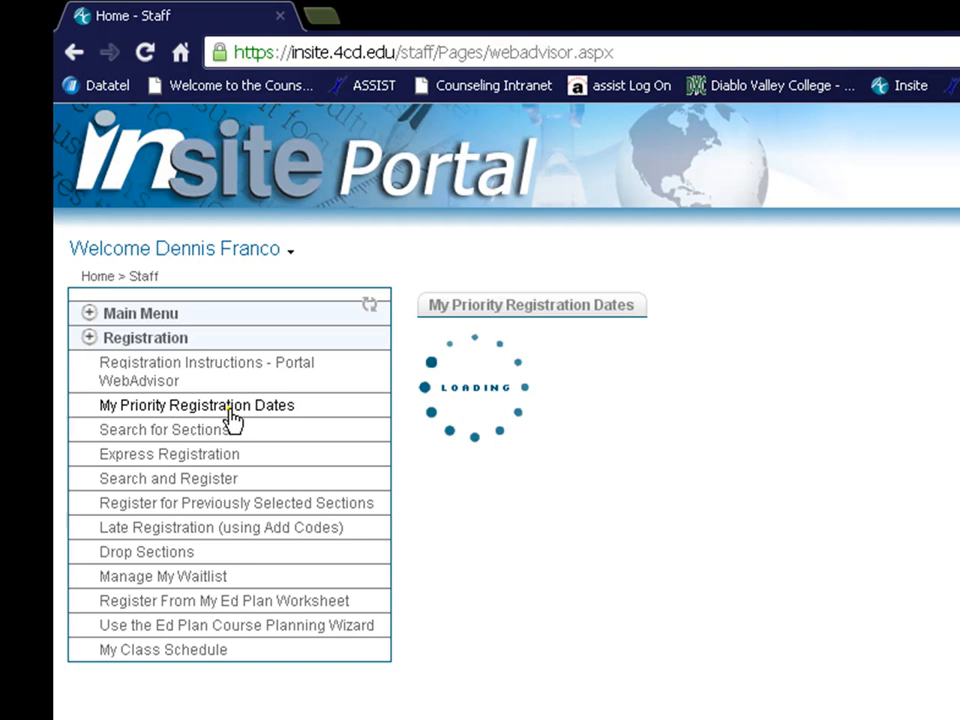
click(196, 404)
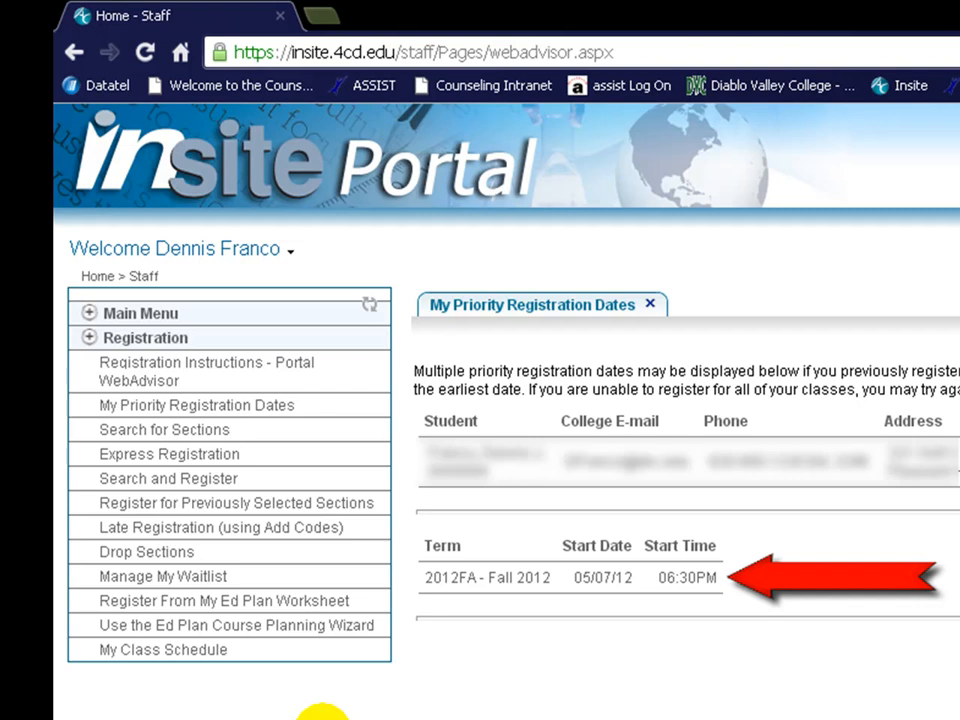
mouse_move(330, 684)
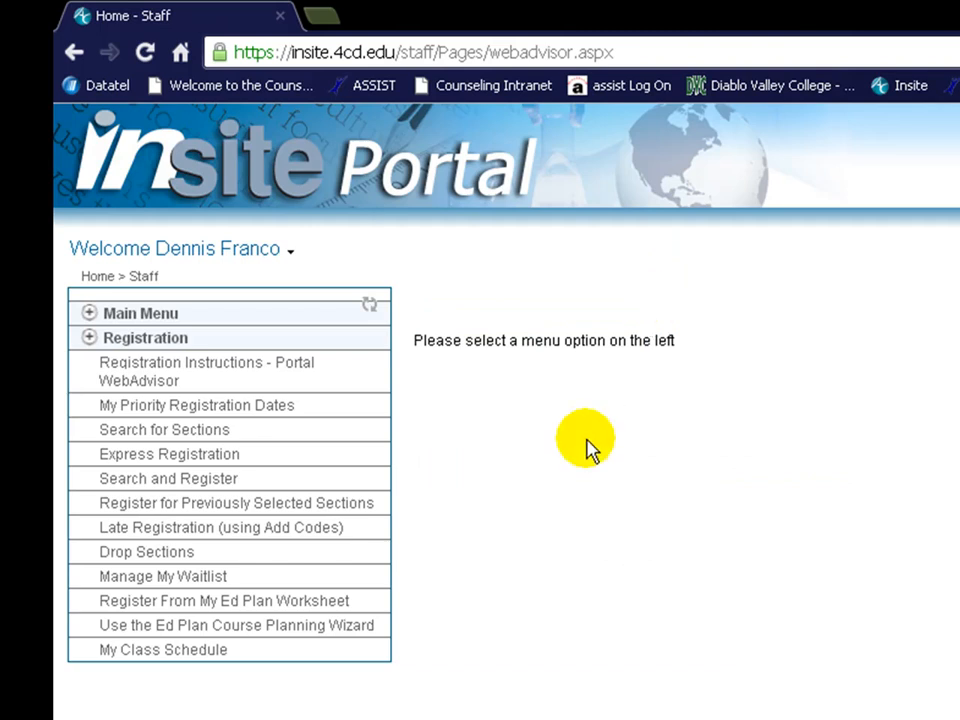
mouse_move(580, 444)
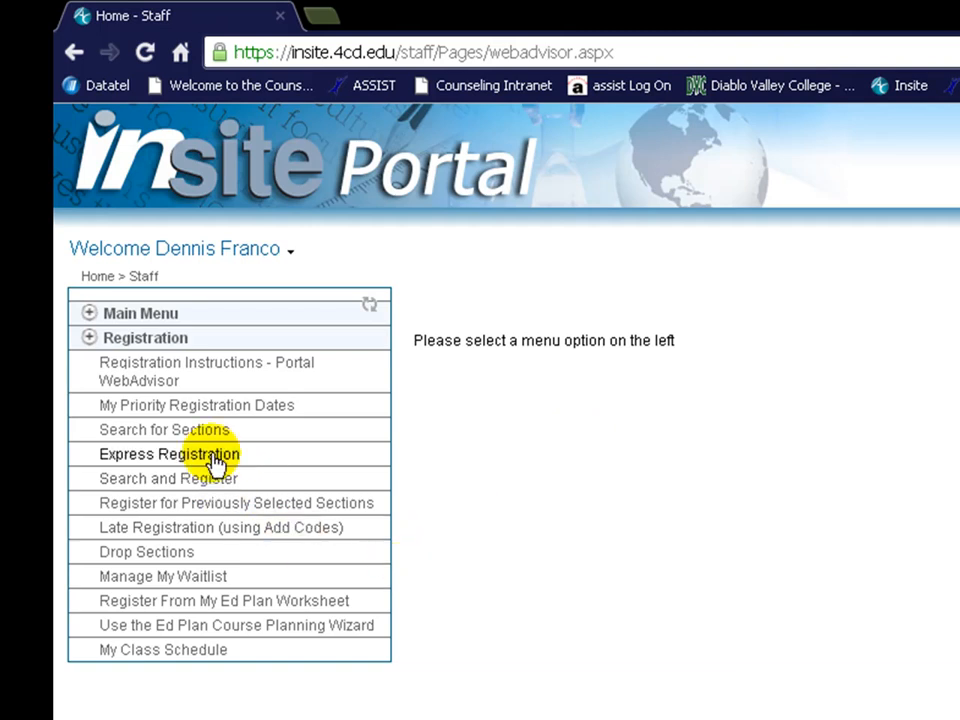
- Begin a Search for Sections with term 2012FA - Fall 2012 at DVC and the Subjects list ready
click(164, 428)
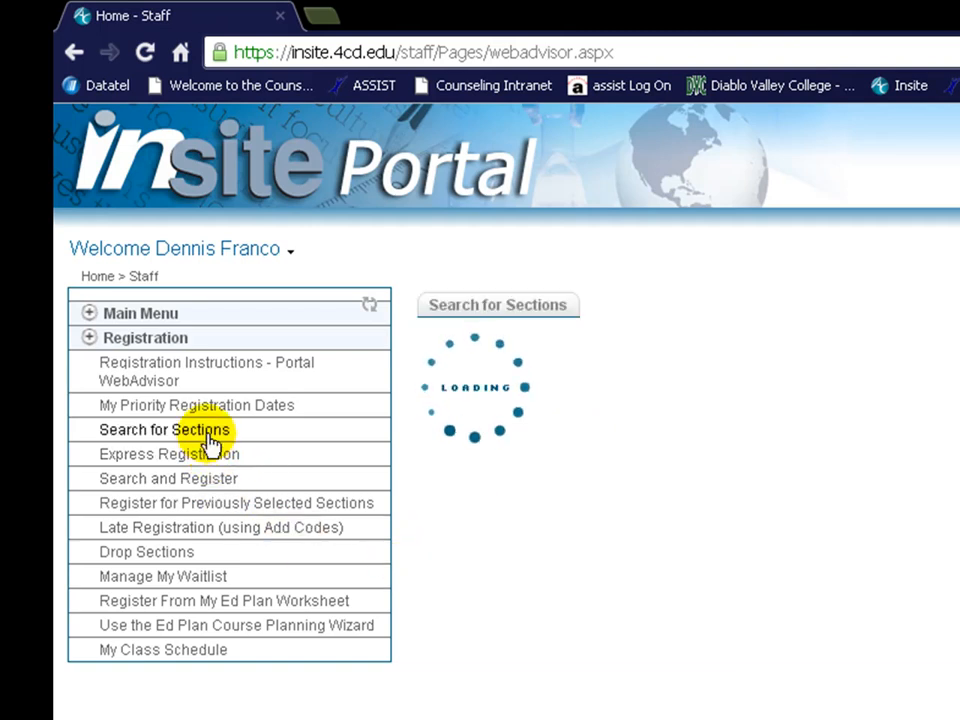
click(164, 428)
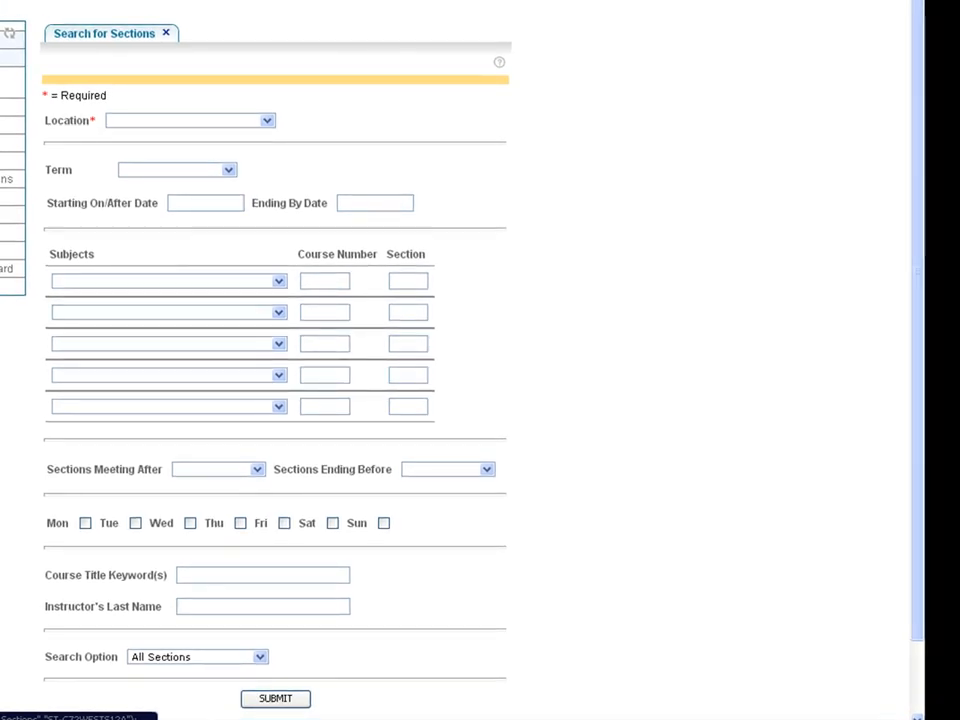
mouse_move(116, 120)
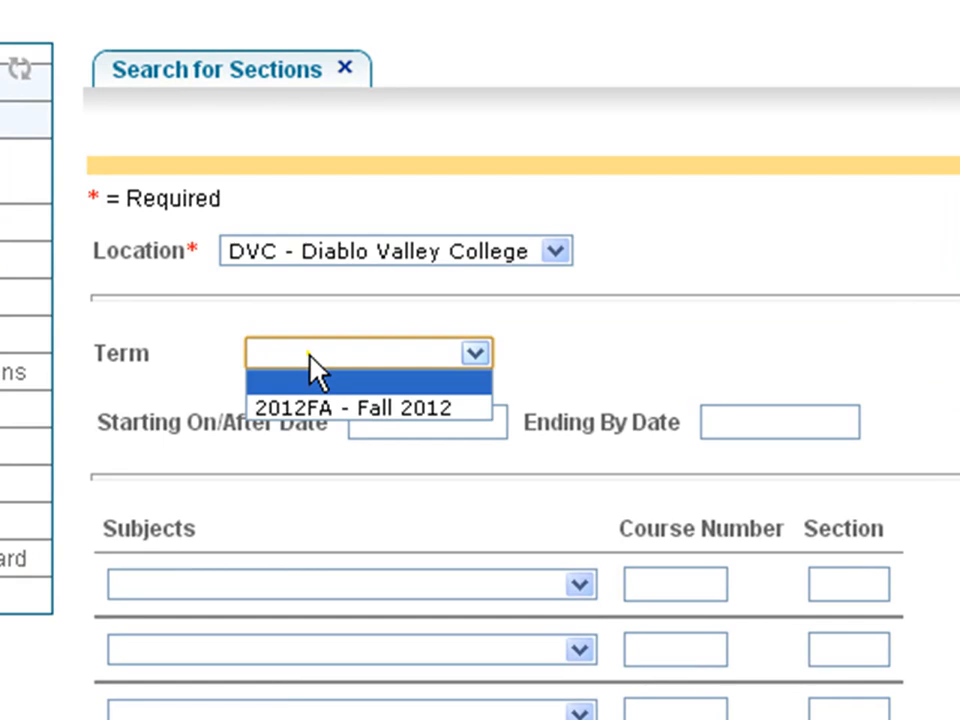
click(356, 408)
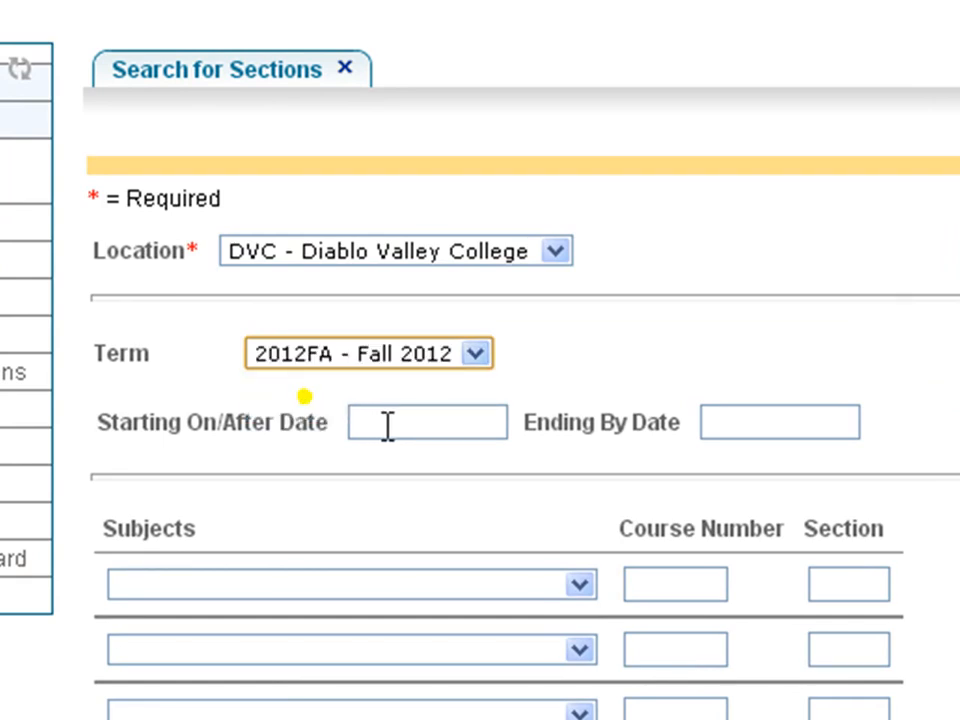
mouse_move(500, 424)
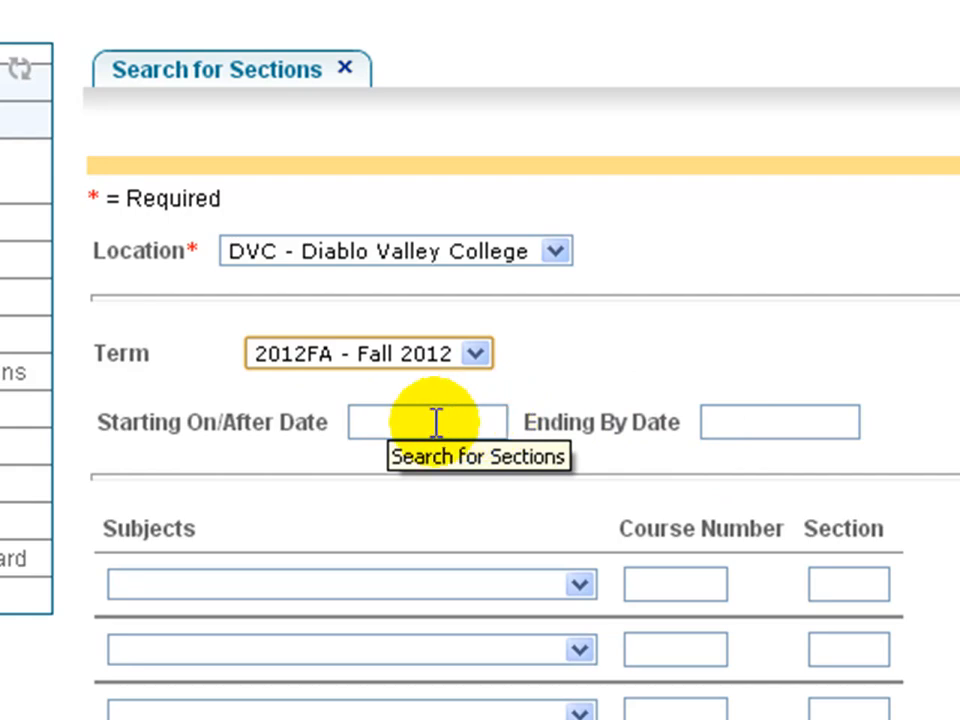
mouse_move(318, 524)
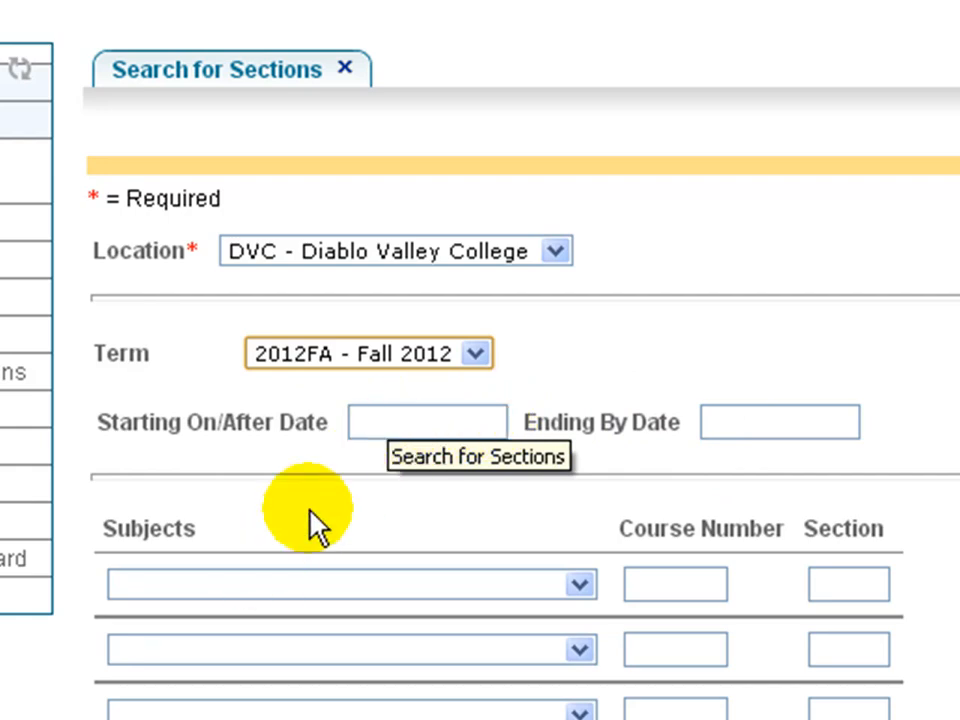
mouse_move(480, 470)
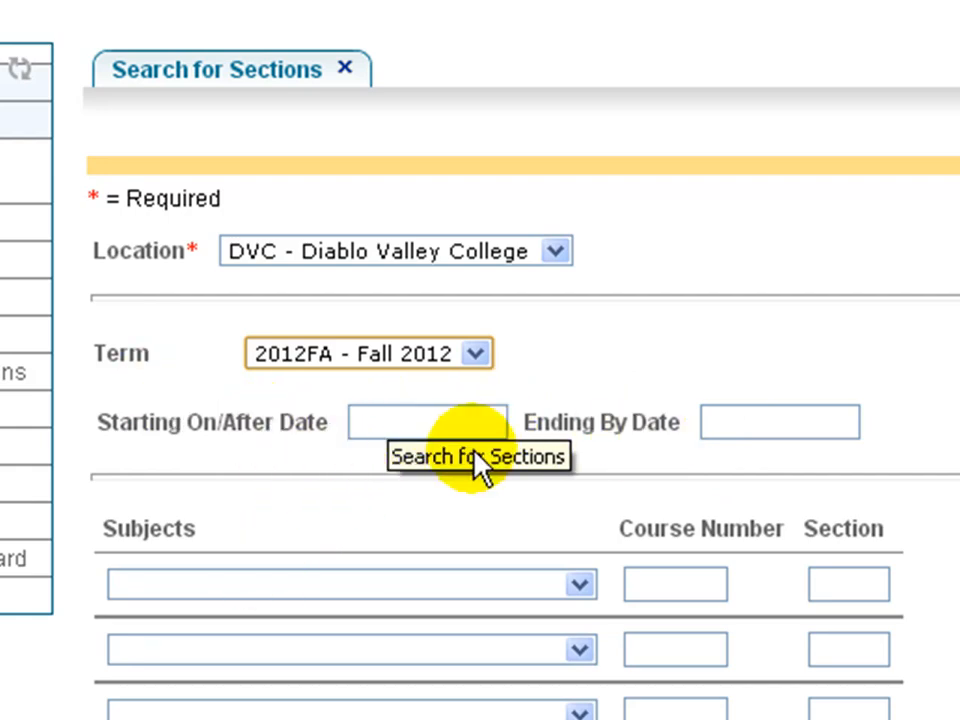
click(578, 584)
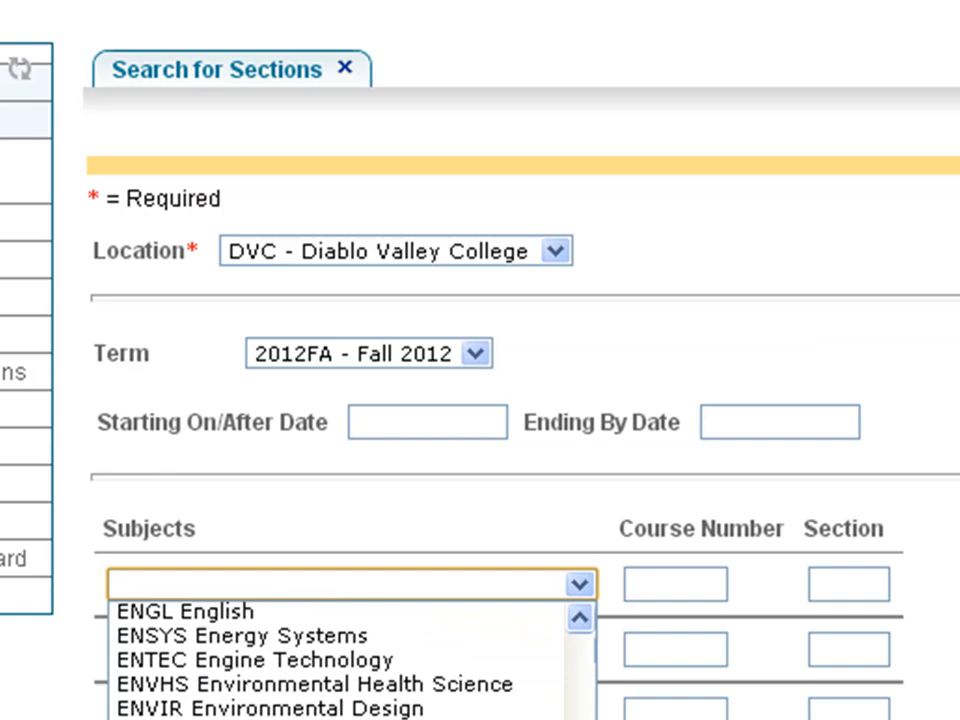
- Search for ENGL English course number 122 with the earliest Sections Meeting After time
scroll(down, 3)
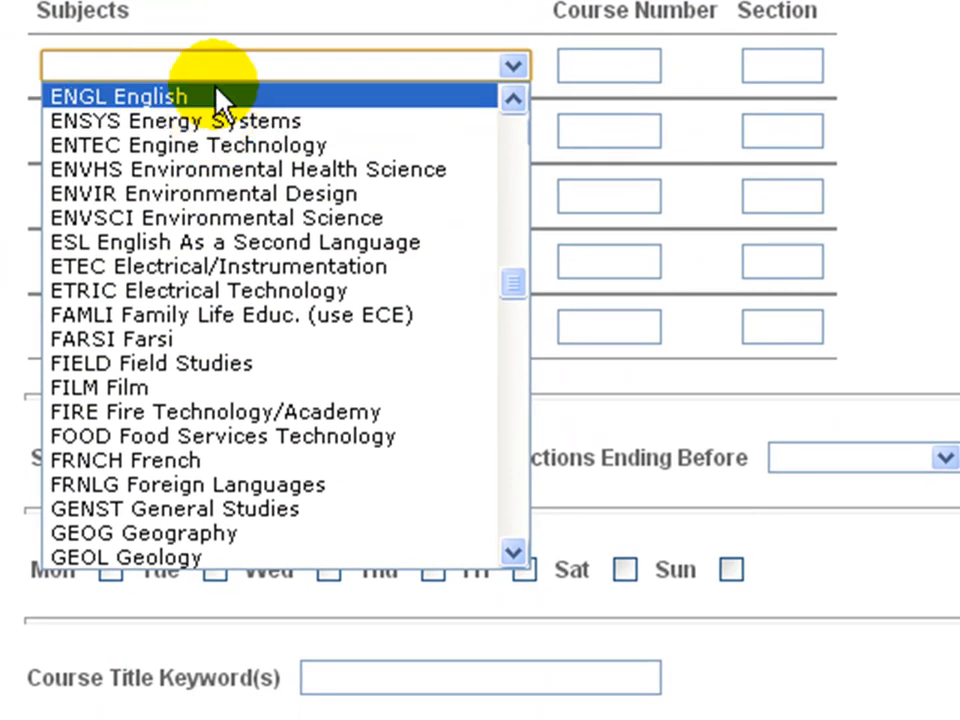
click(120, 96)
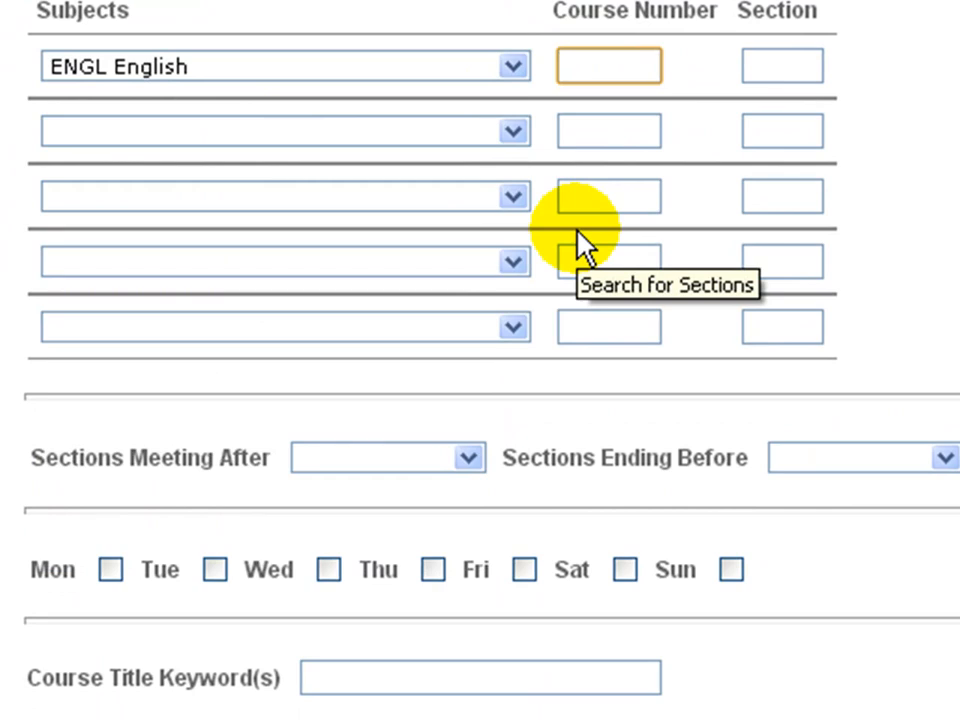
click(608, 64)
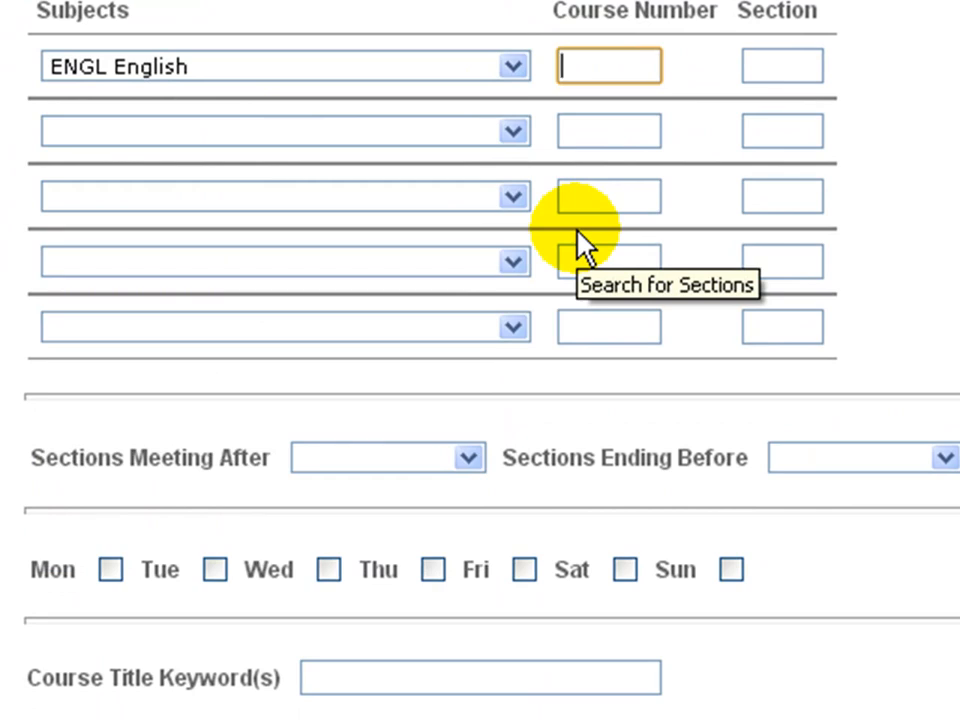
text(122)
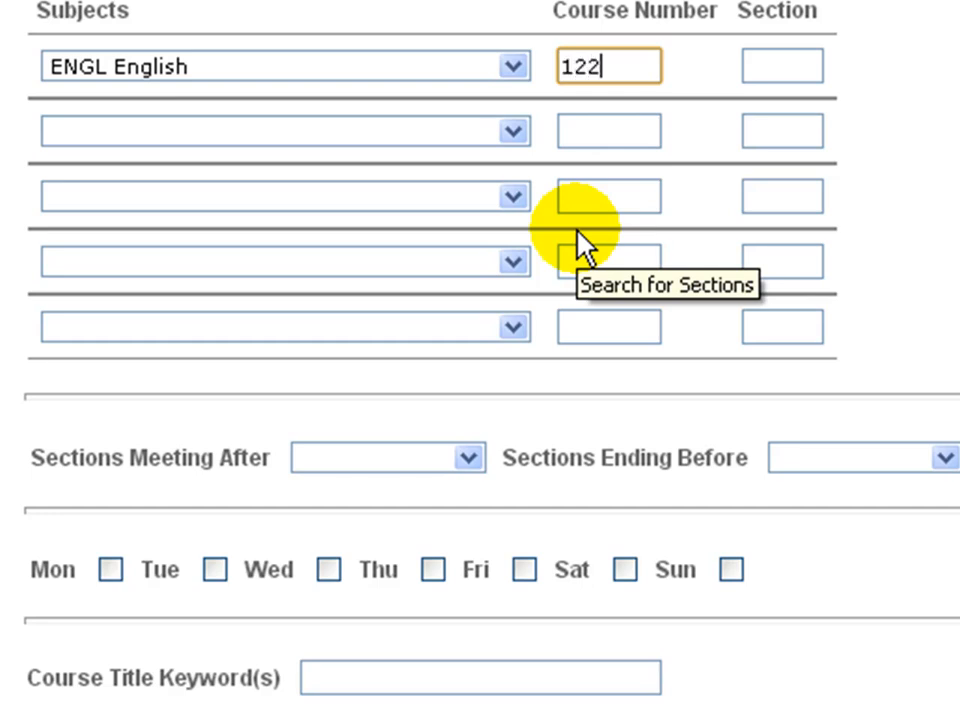
mouse_move(444, 464)
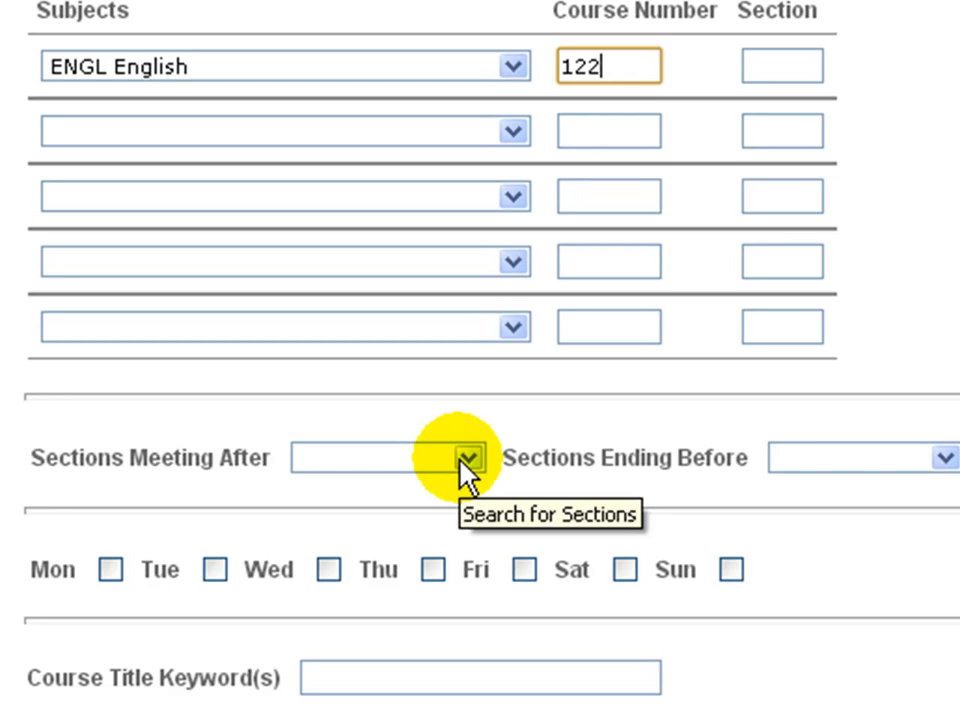
click(460, 458)
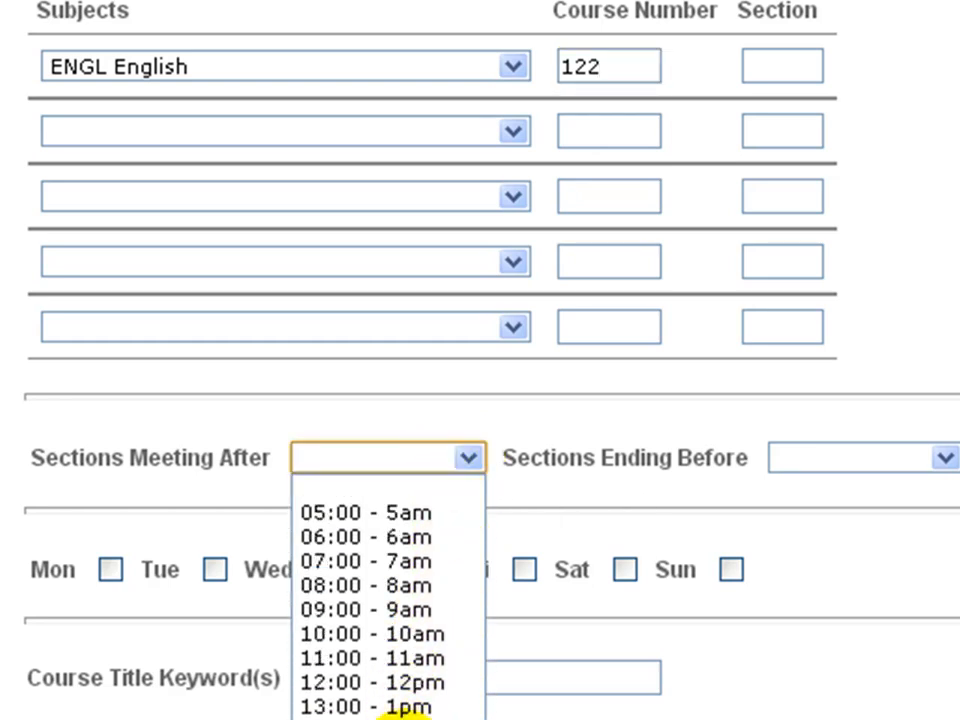
click(380, 458)
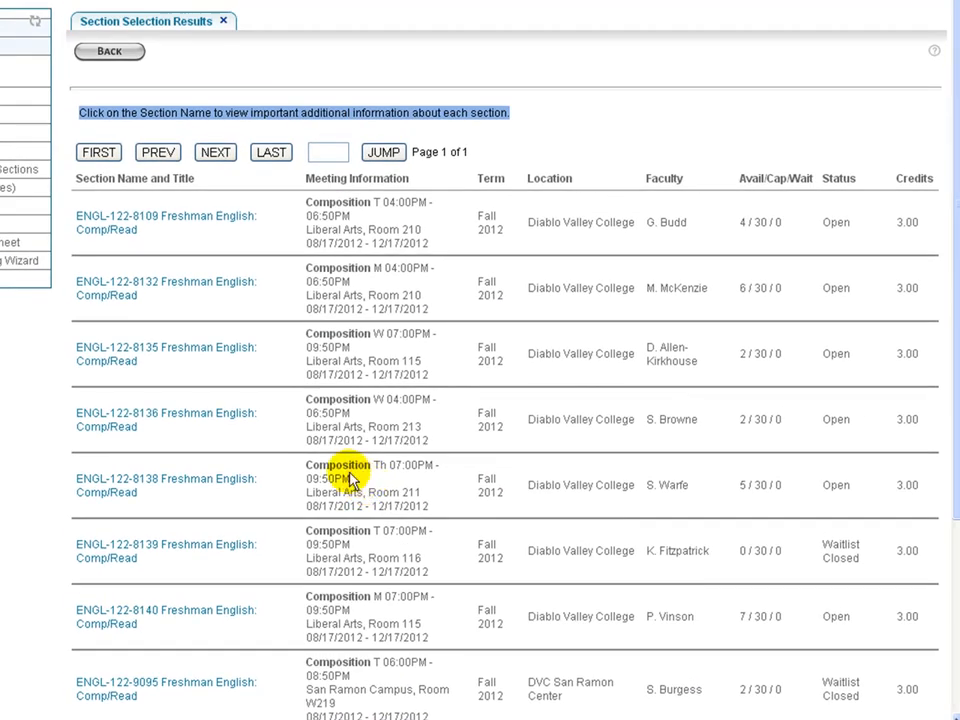
- Scroll through the ENGL 122 Section Selection Results down to the San Ramon sections
scroll(down, 3)
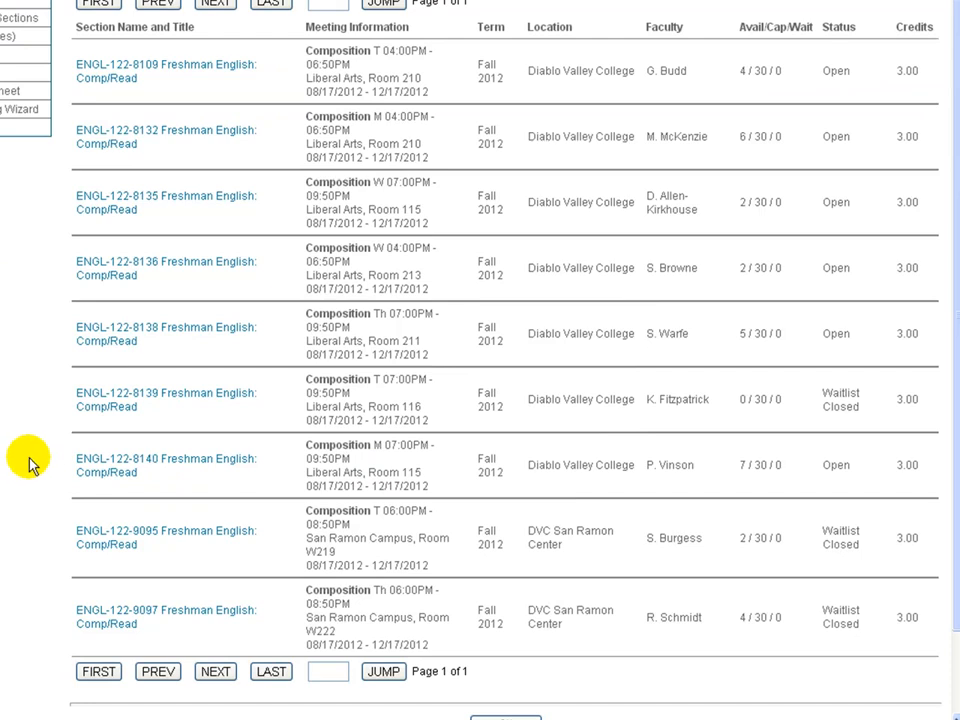
mouse_move(630, 170)
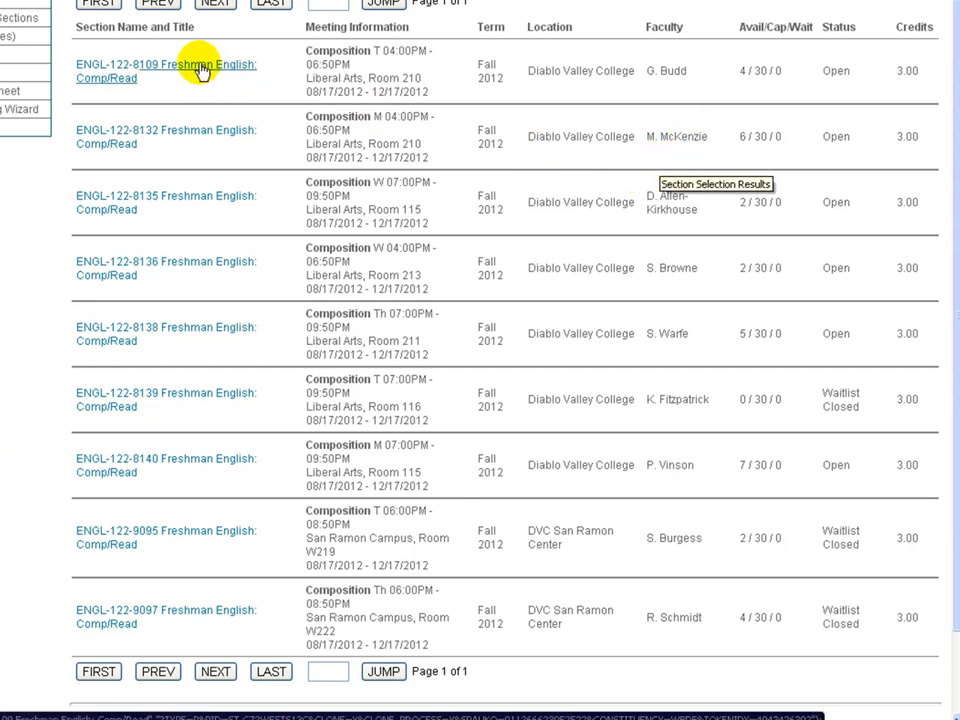
mouse_move(272, 76)
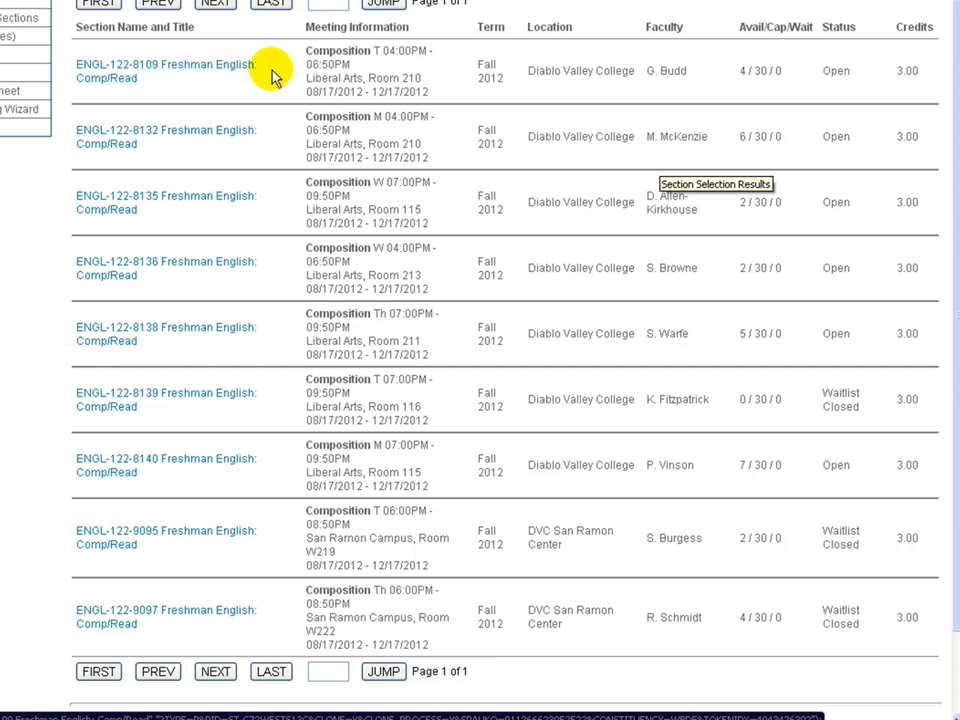
mouse_move(350, 76)
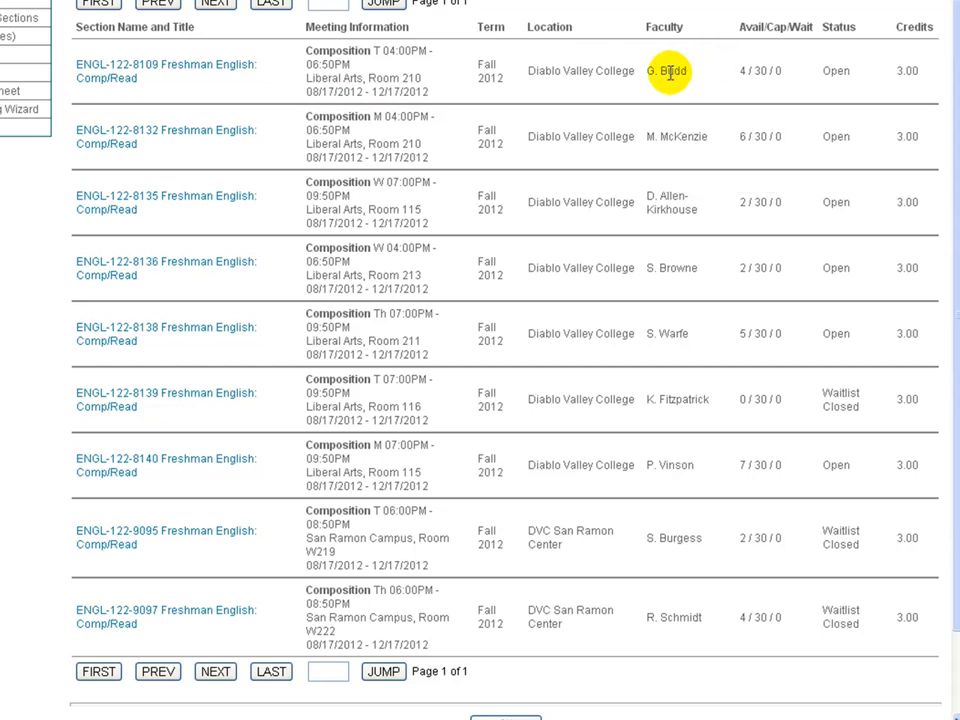
mouse_move(744, 70)
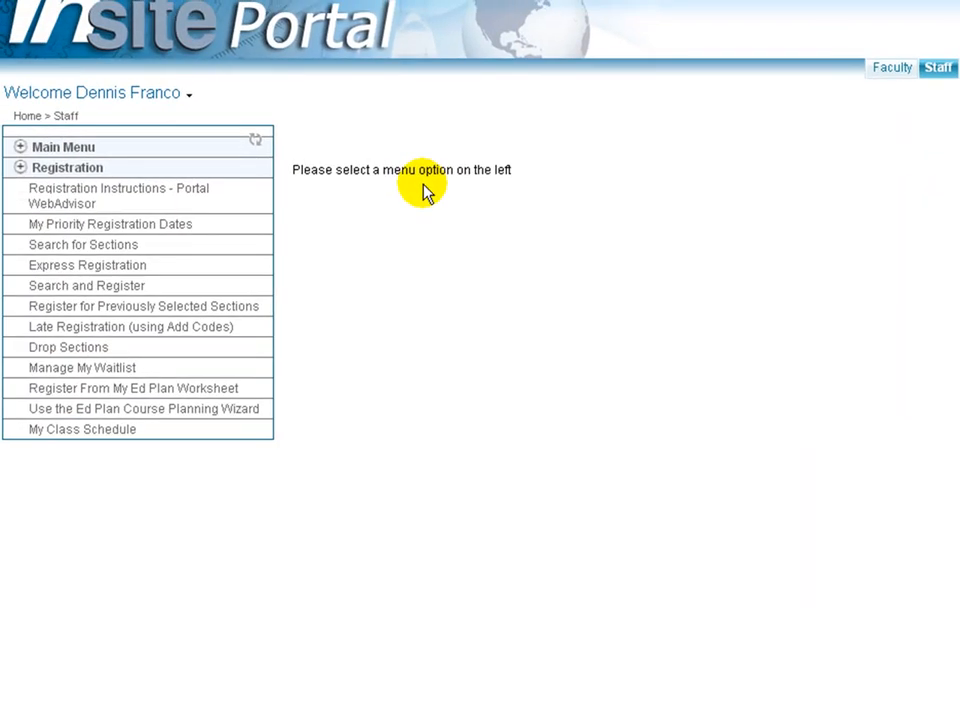
mouse_move(416, 200)
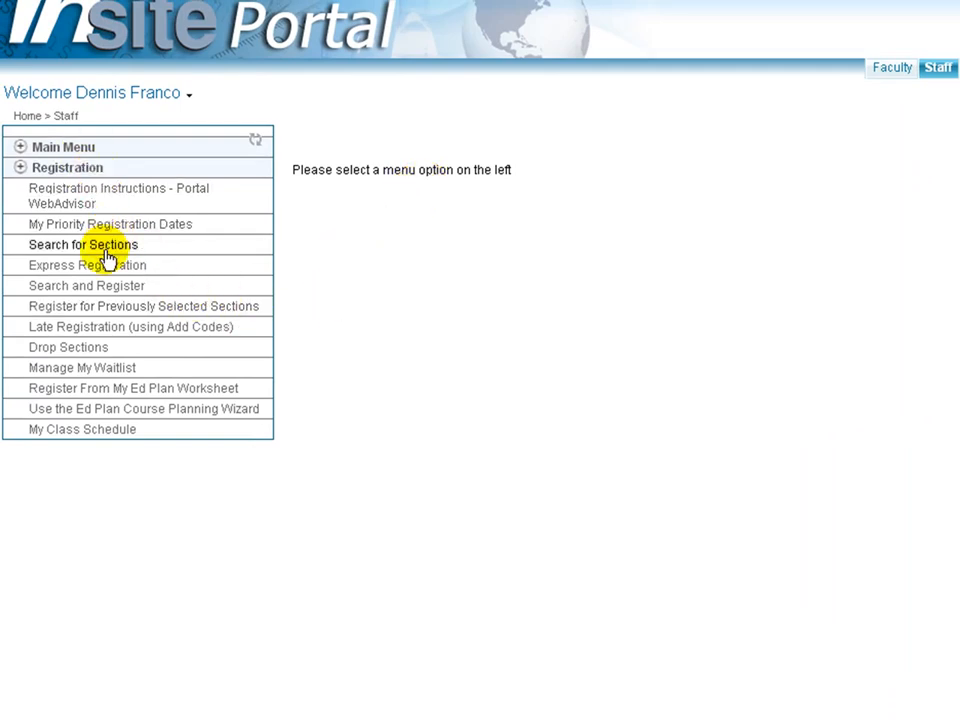
click(88, 264)
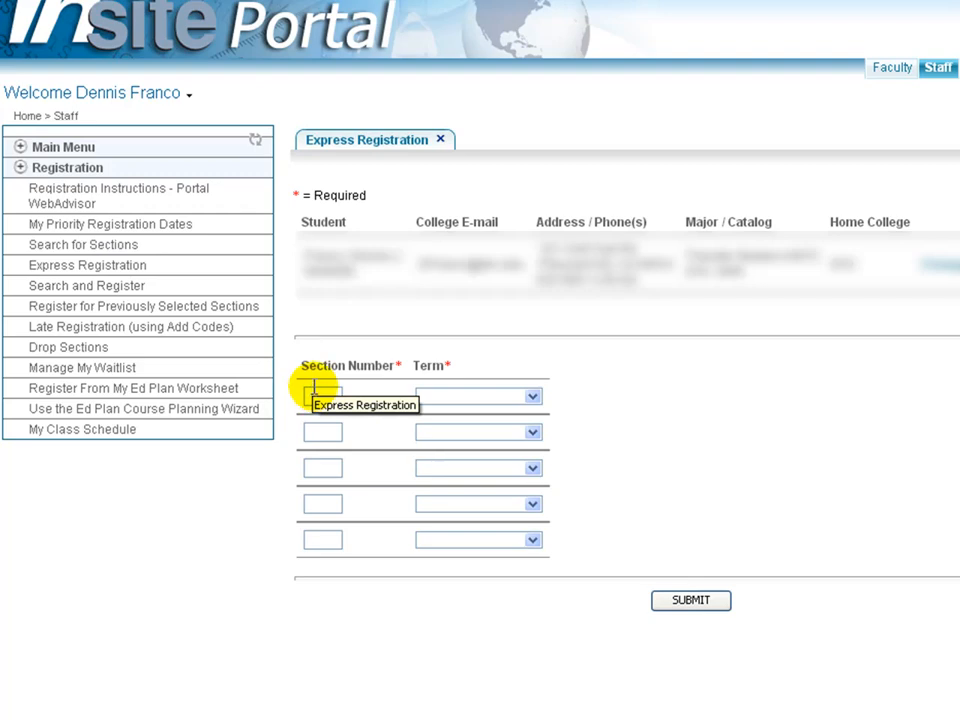
click(322, 396)
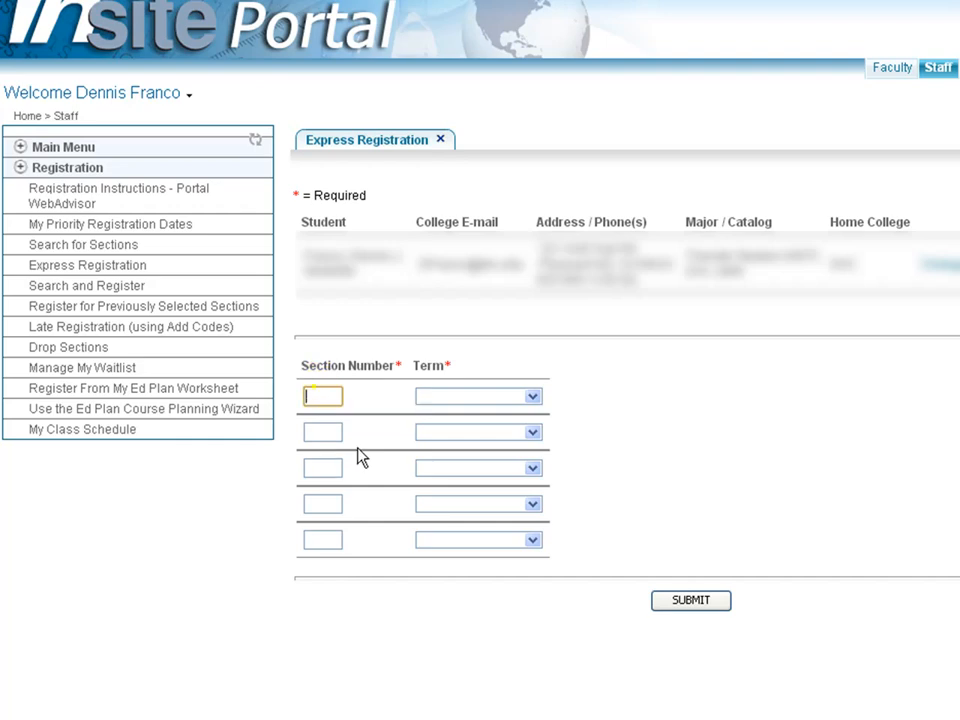
text(1981)
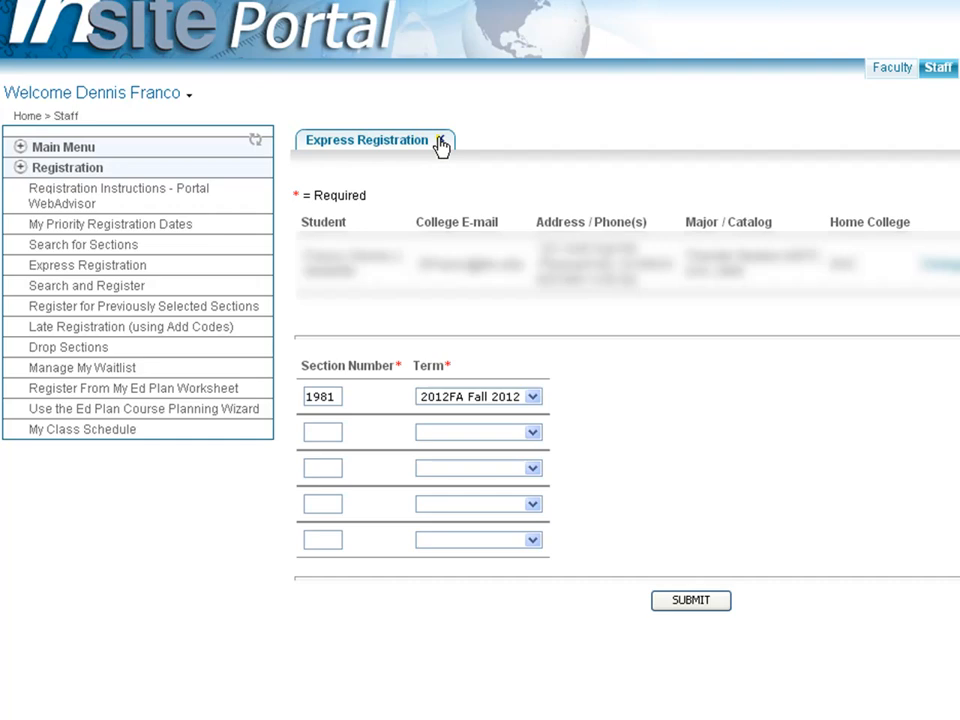
click(440, 140)
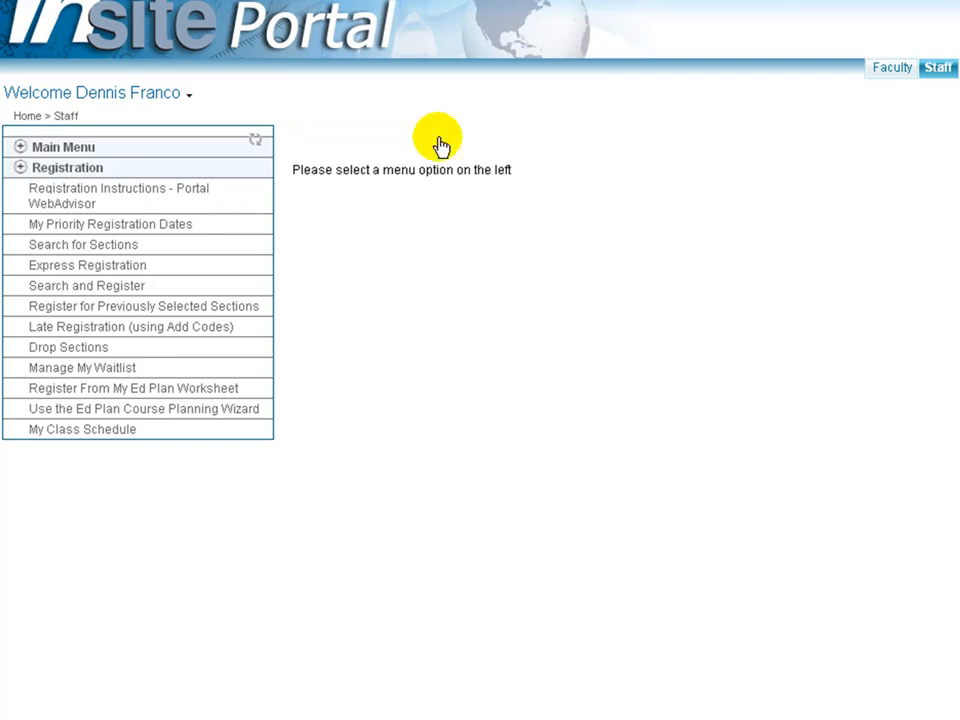
mouse_move(440, 160)
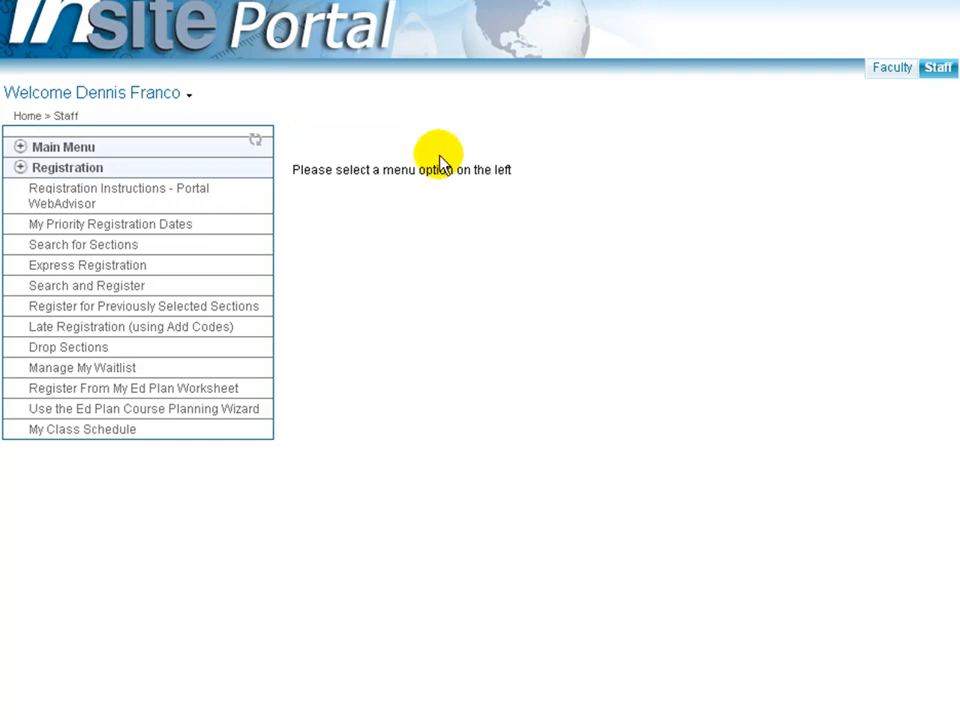
mouse_move(488, 168)
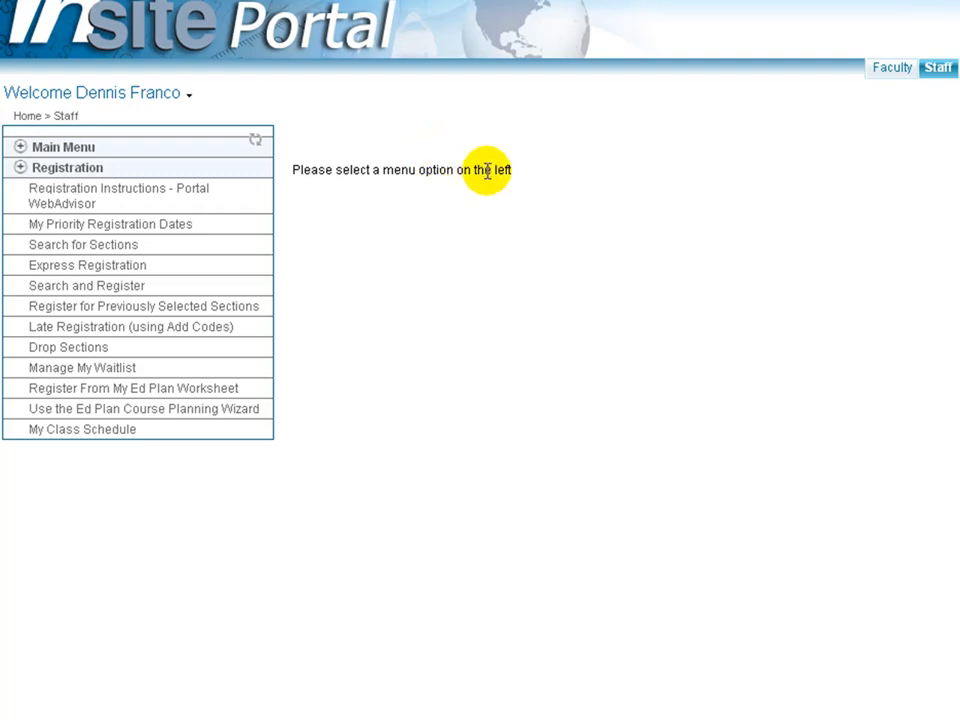
mouse_move(484, 200)
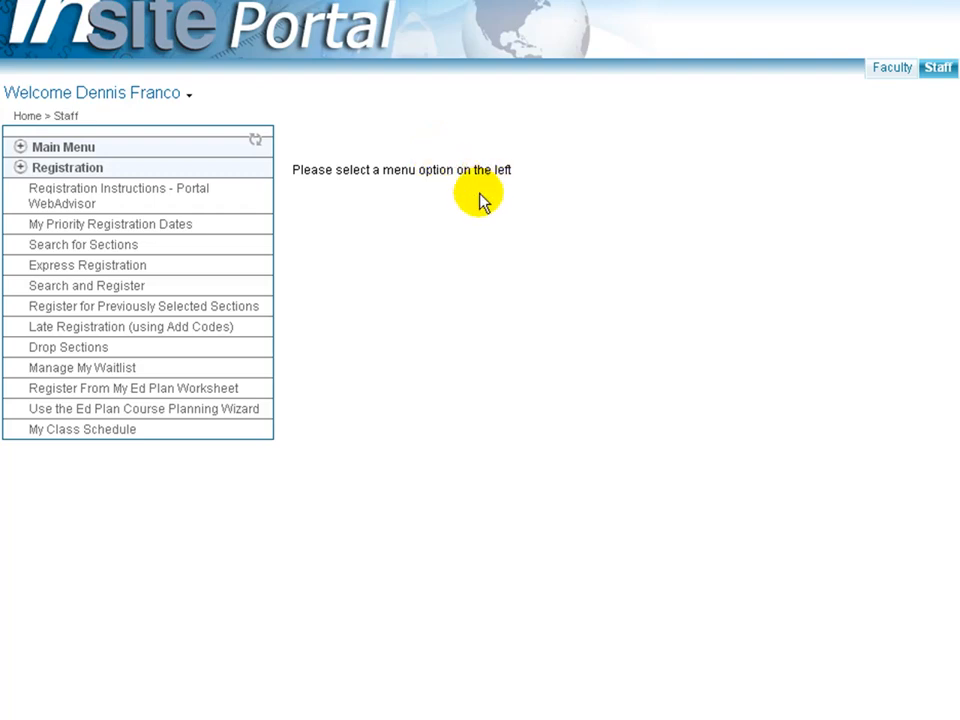
mouse_move(88, 284)
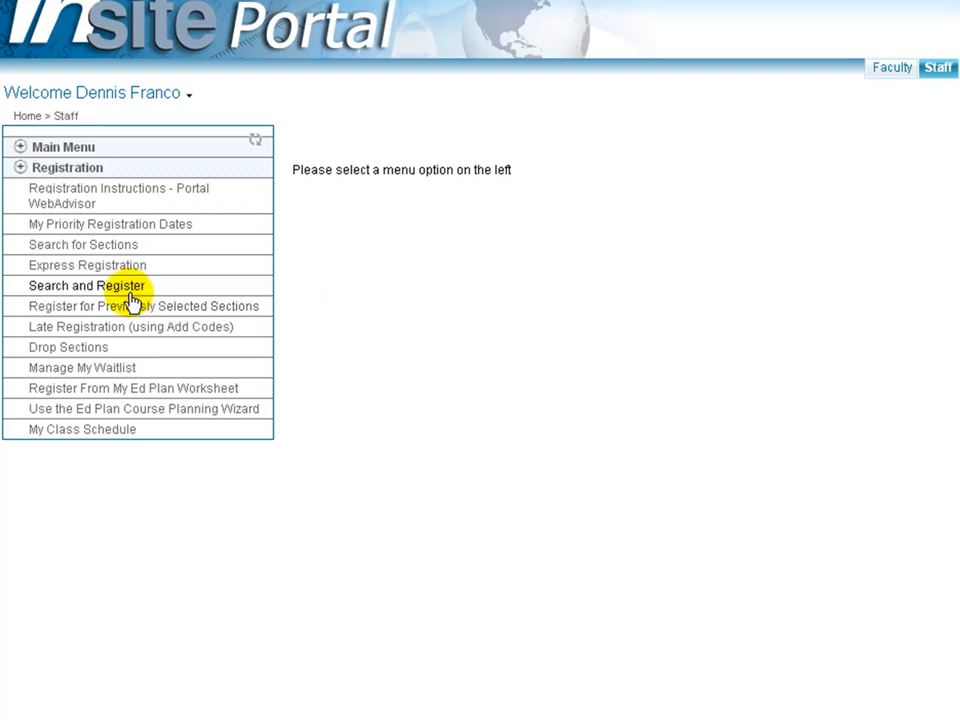
click(88, 284)
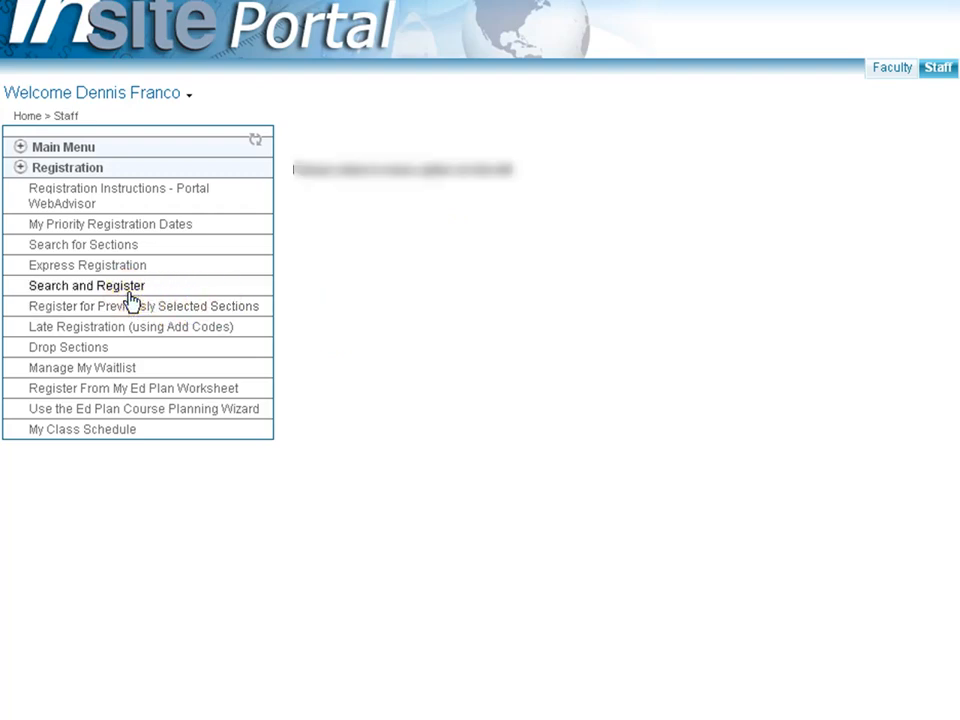
- In Search and Register, look up ENGL English 122 at Diablo Valley College for Fall 2012
click(86, 284)
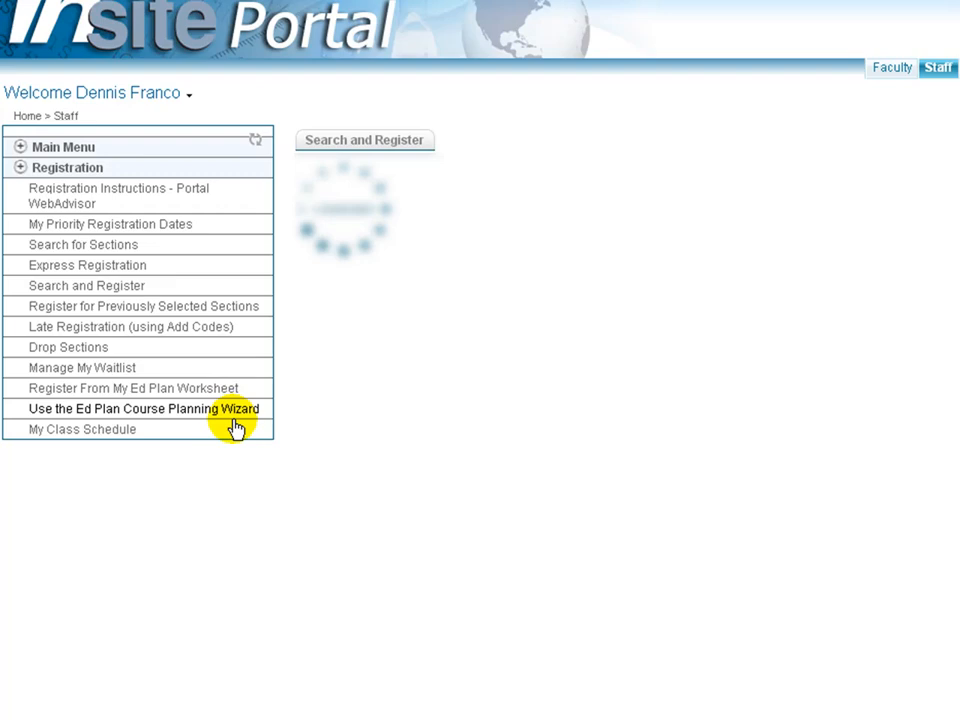
click(86, 284)
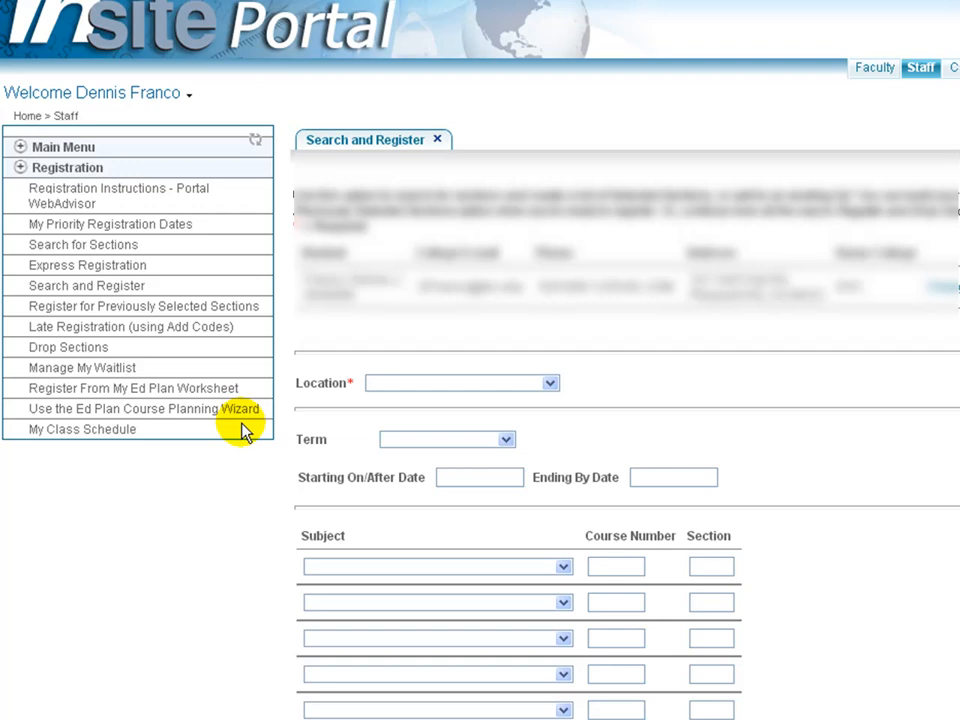
mouse_move(470, 400)
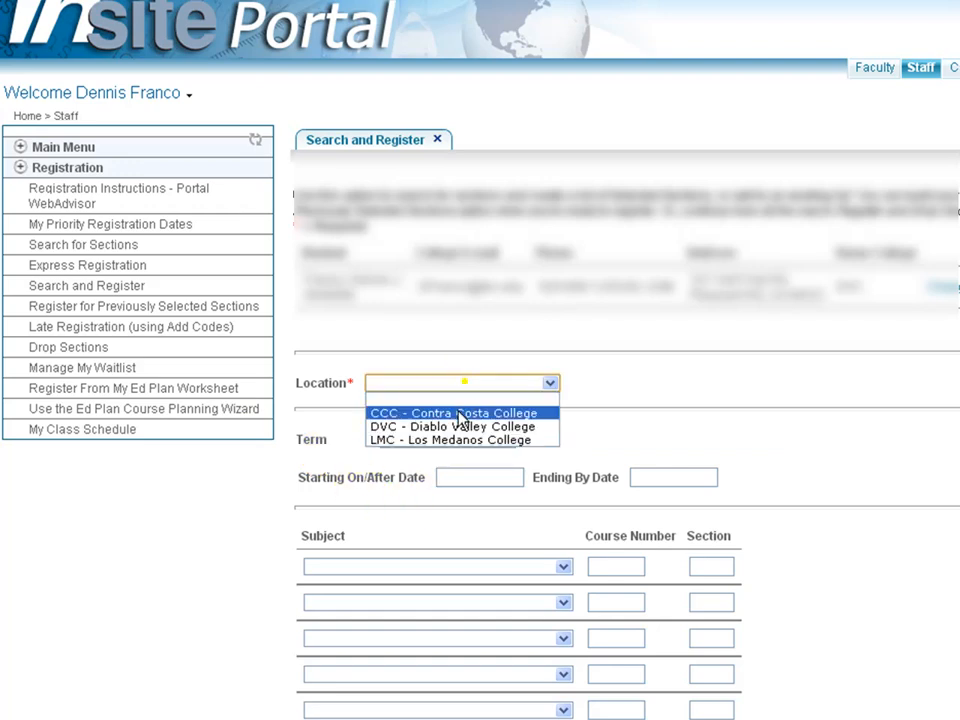
click(444, 426)
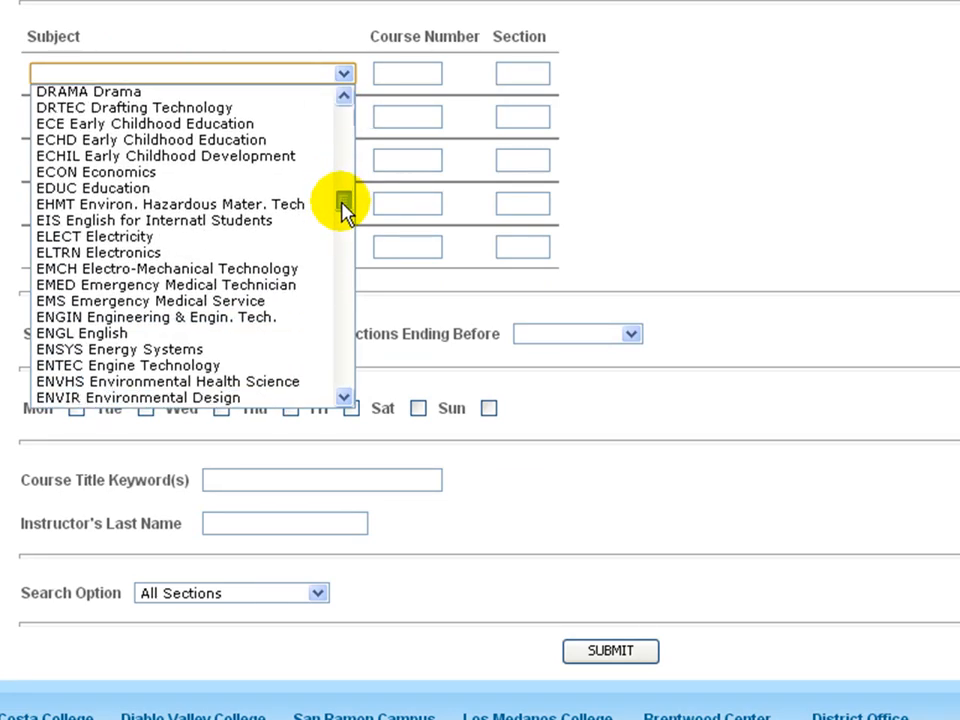
click(82, 332)
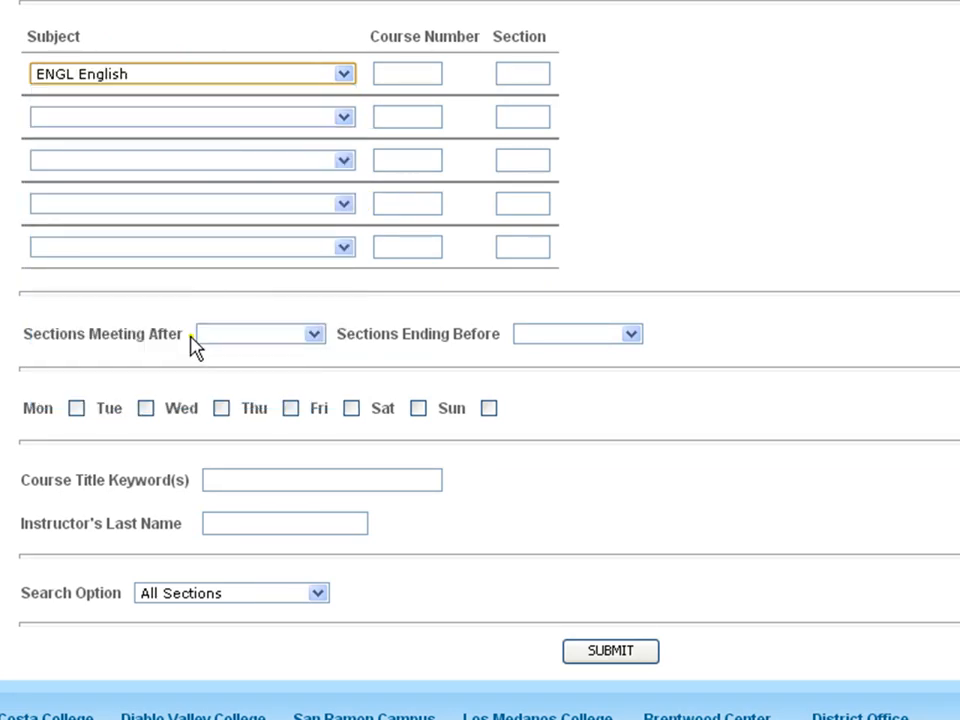
click(408, 72)
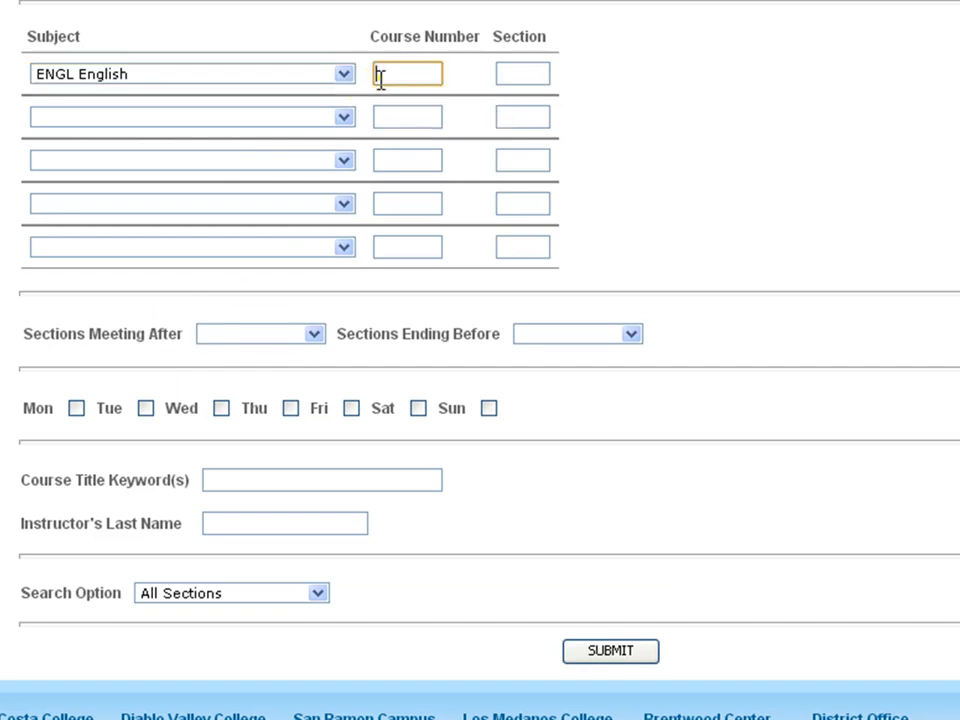
text(122)
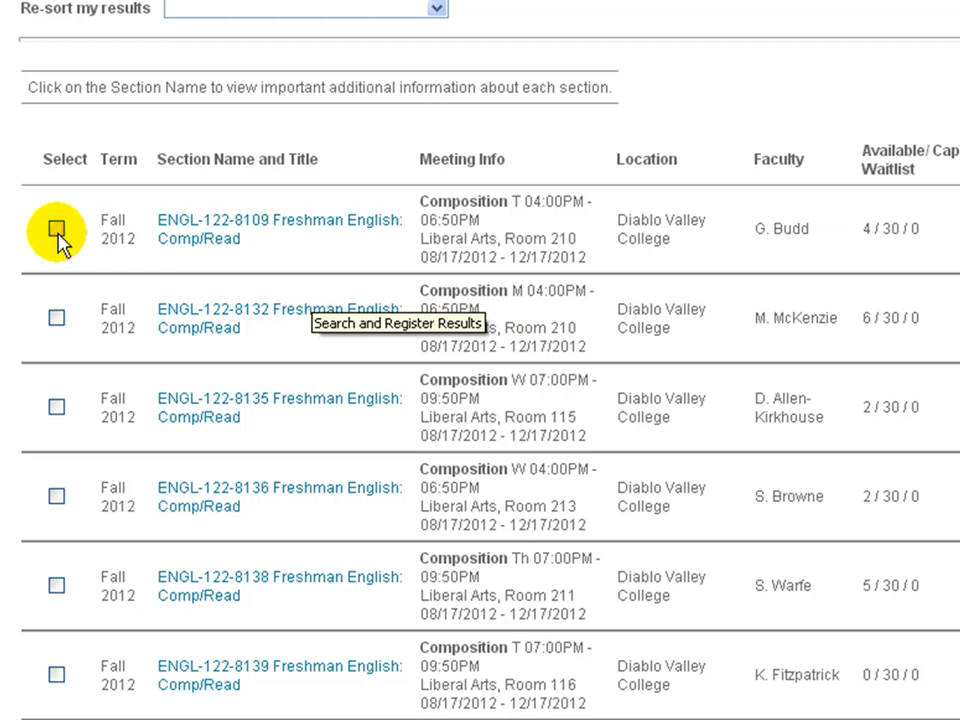
- Check ENGL-122-8109 Freshman English and submit it to the Preferred Sections list
click(56, 228)
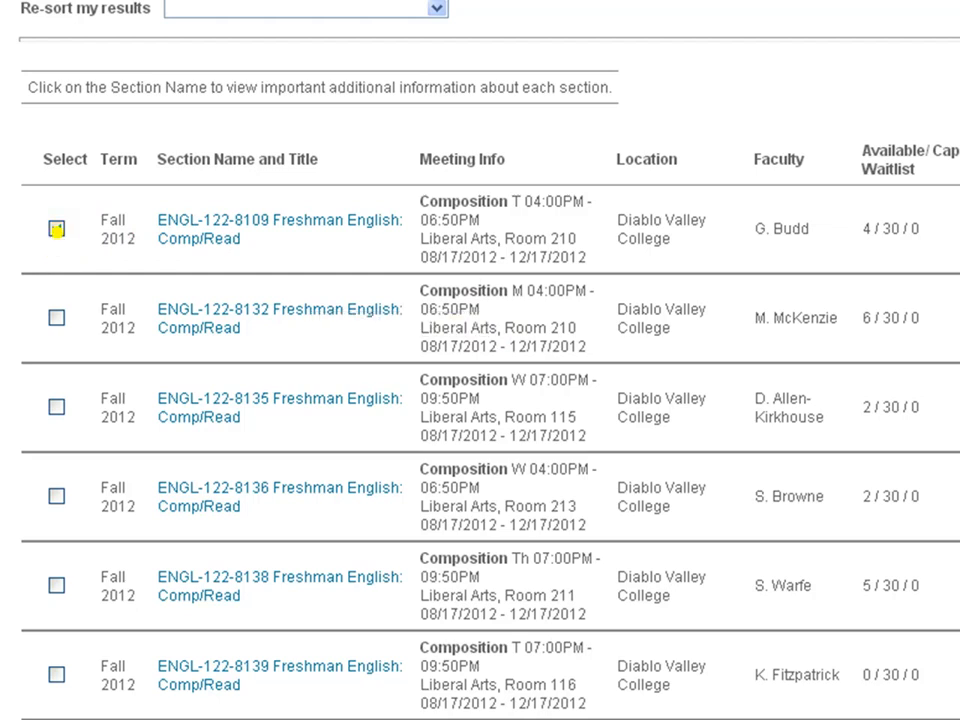
scroll(down, 3)
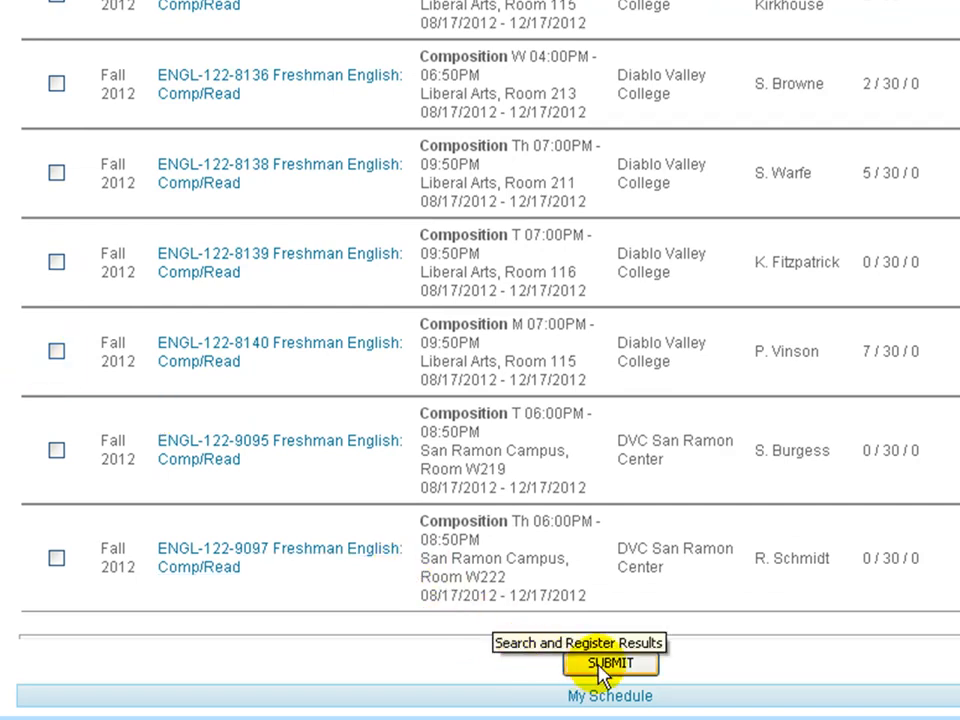
click(608, 664)
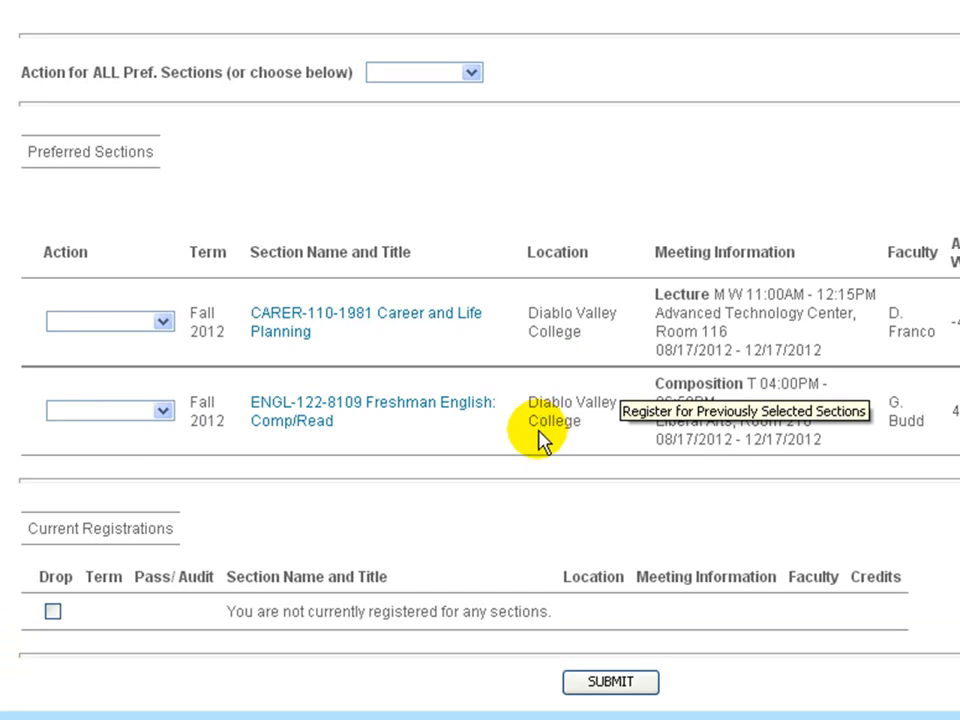
mouse_move(318, 430)
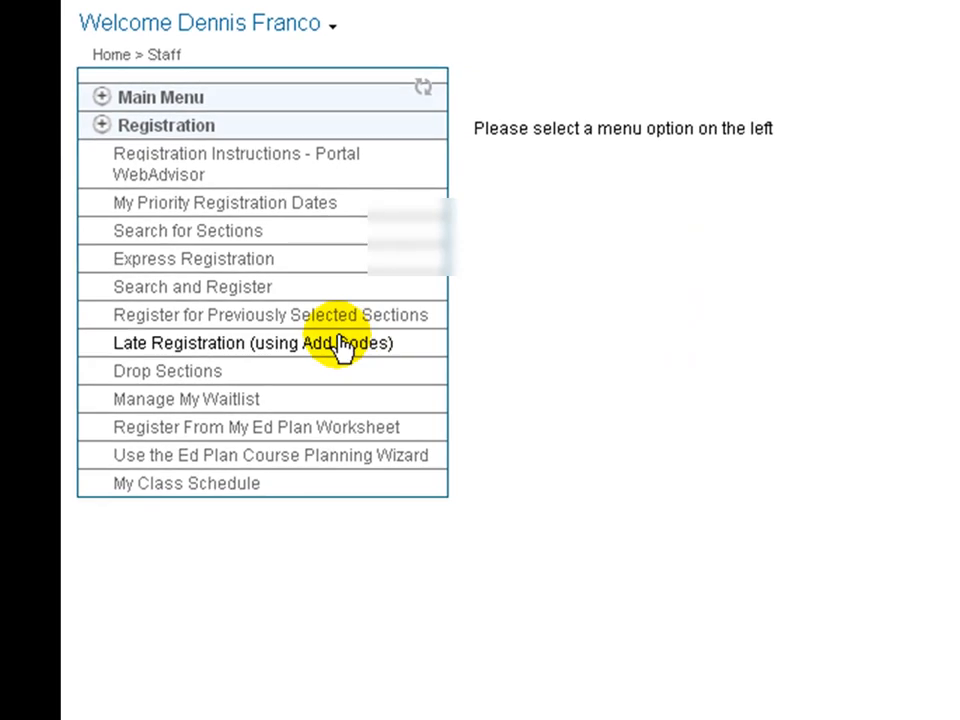
- Open the Late Registration (using Add Codes) form from the Registration menu
click(252, 344)
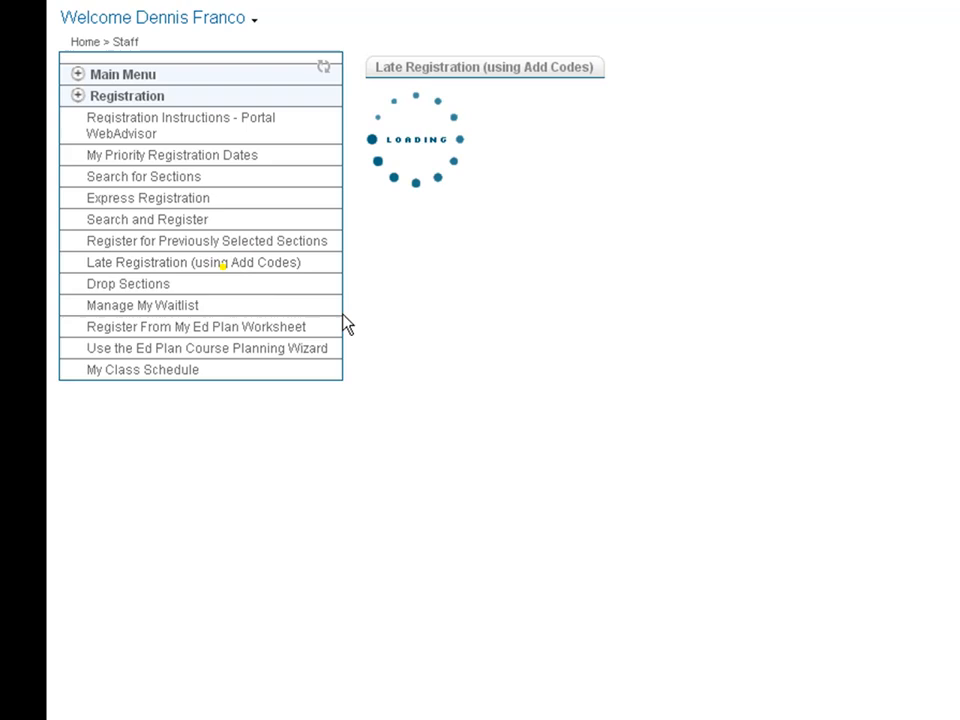
click(192, 262)
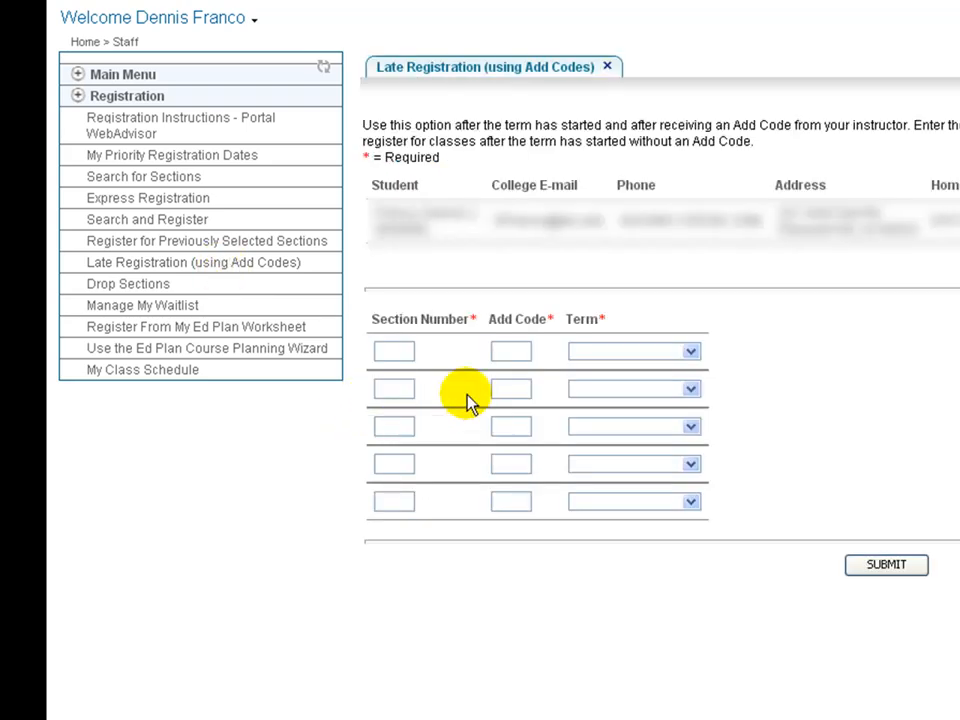
mouse_move(394, 352)
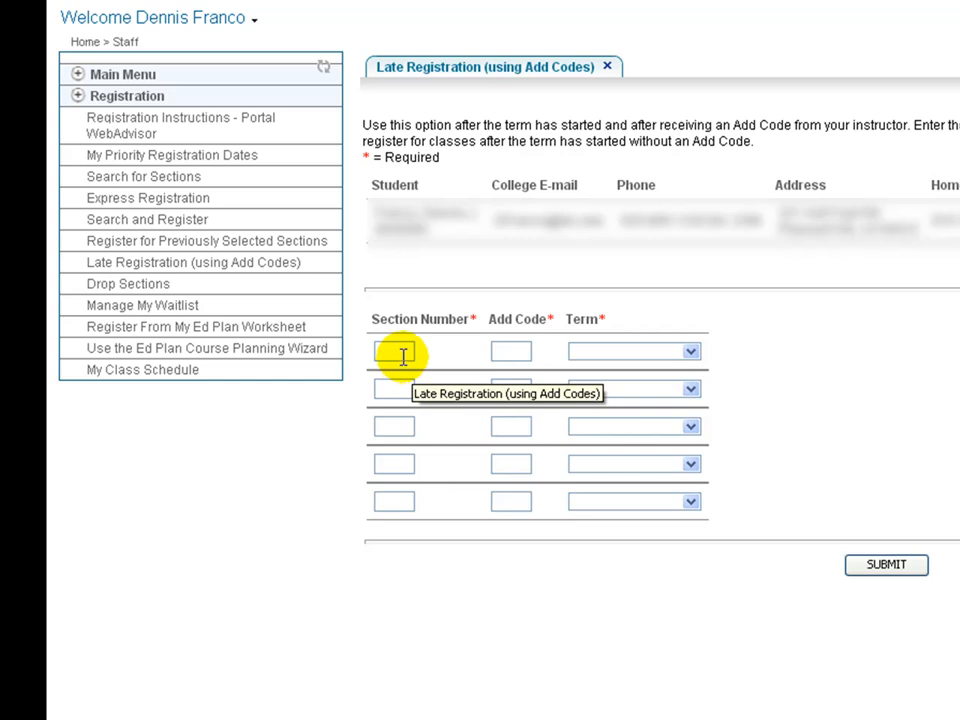
mouse_move(452, 362)
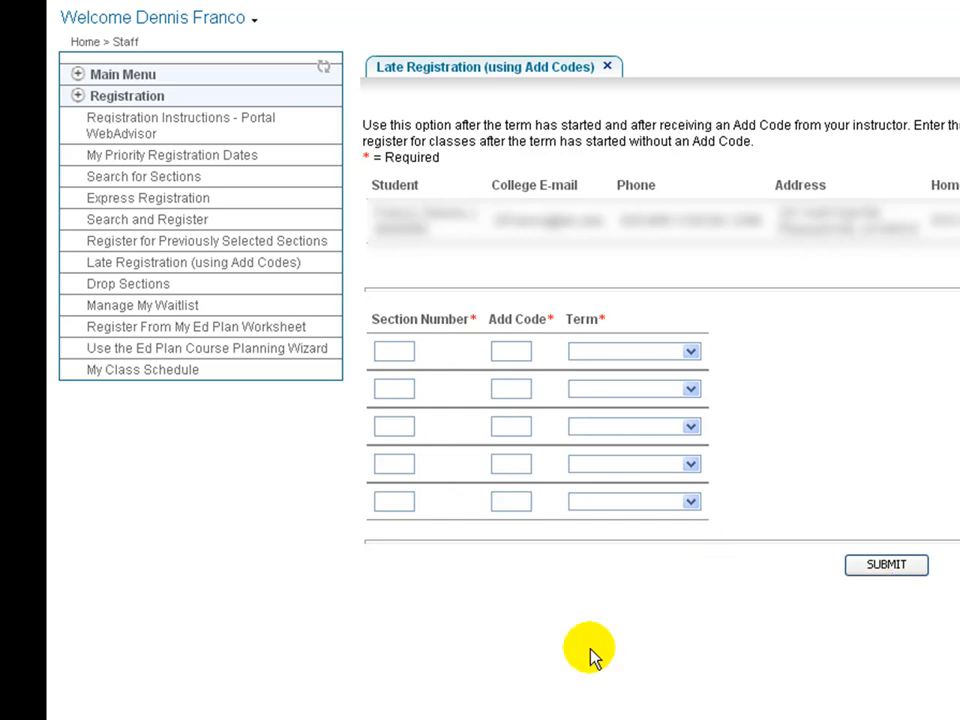
mouse_move(550, 696)
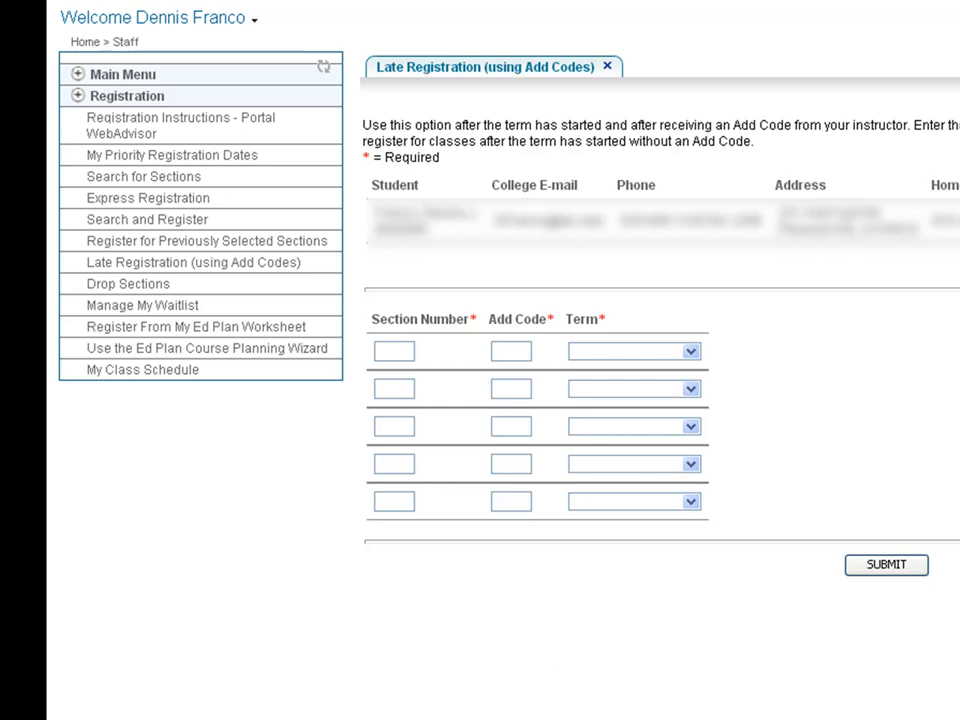
mouse_move(130, 496)
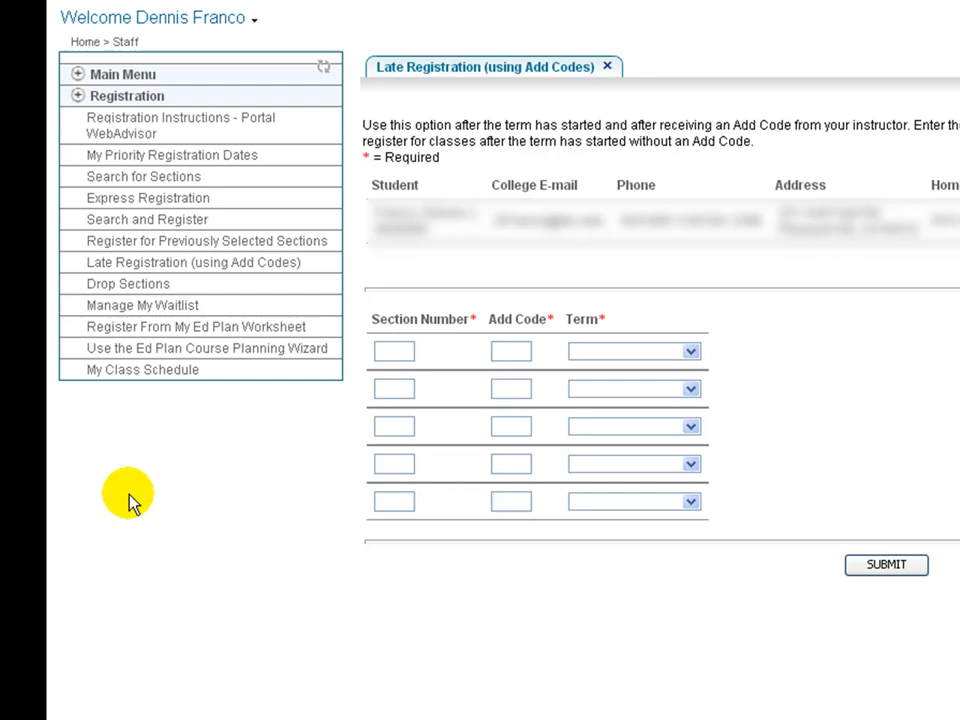
mouse_move(144, 410)
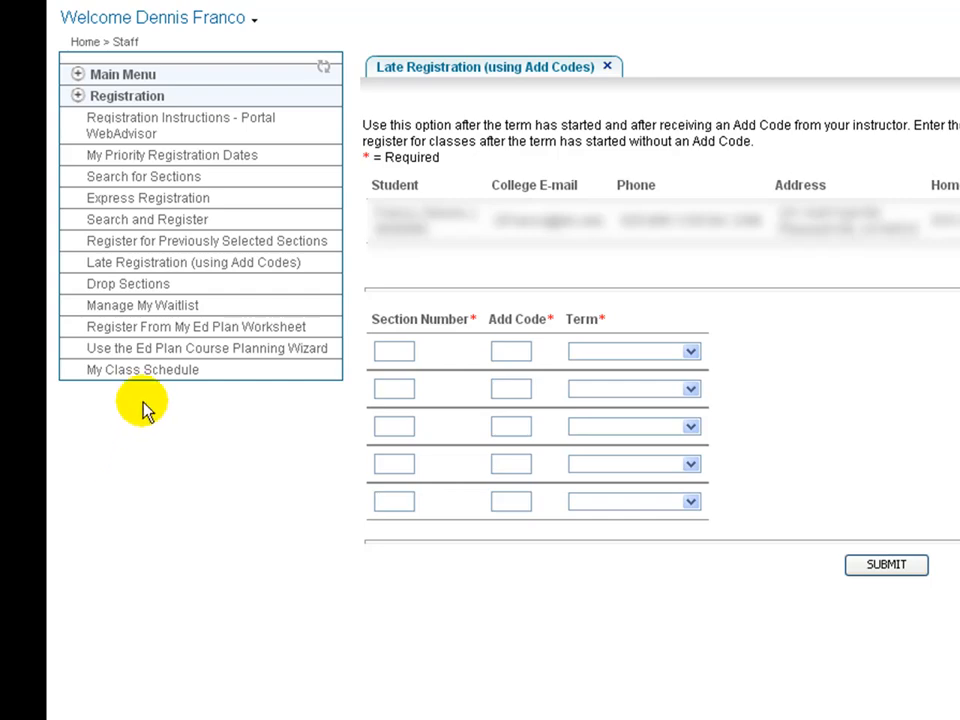
mouse_move(148, 248)
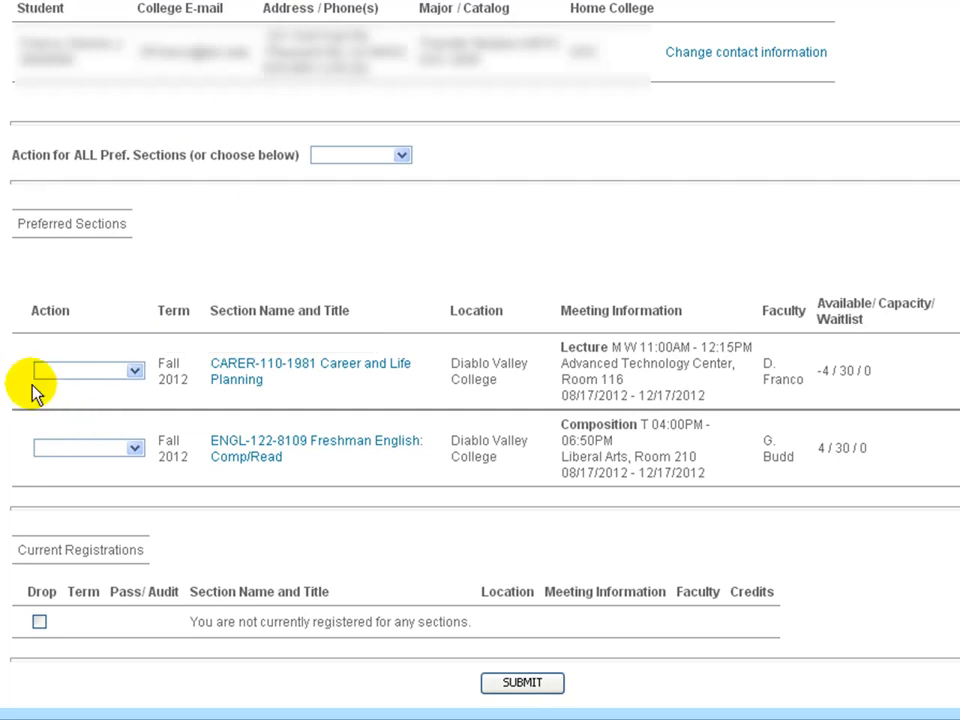
- Set CARER-110-1981 to WL - Waitlist and ENGL-122-8109 to RG - Register
click(88, 370)
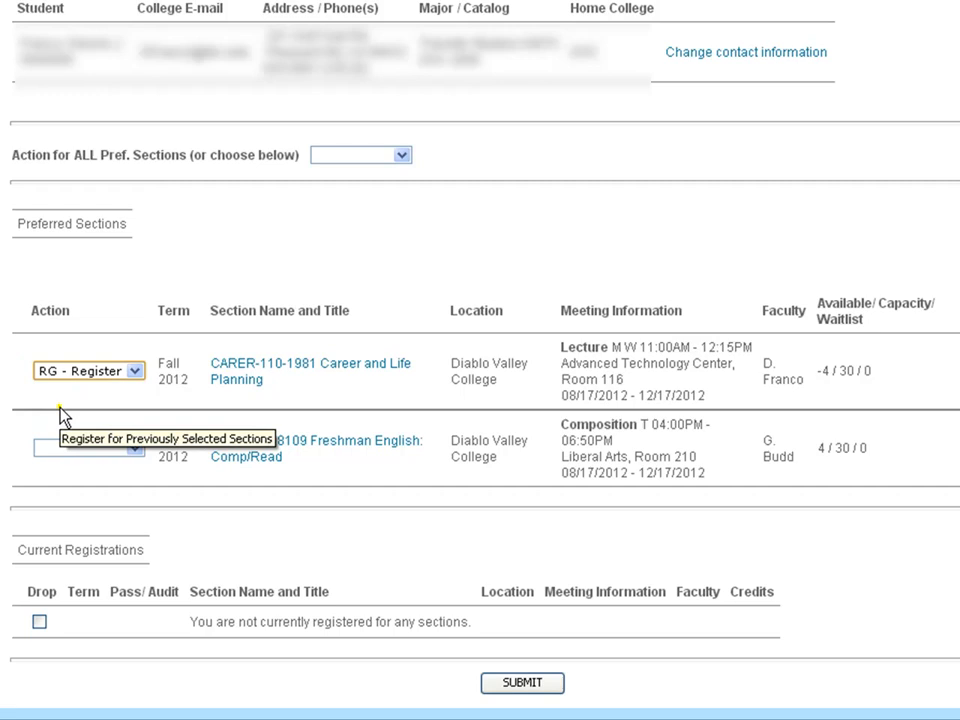
click(88, 448)
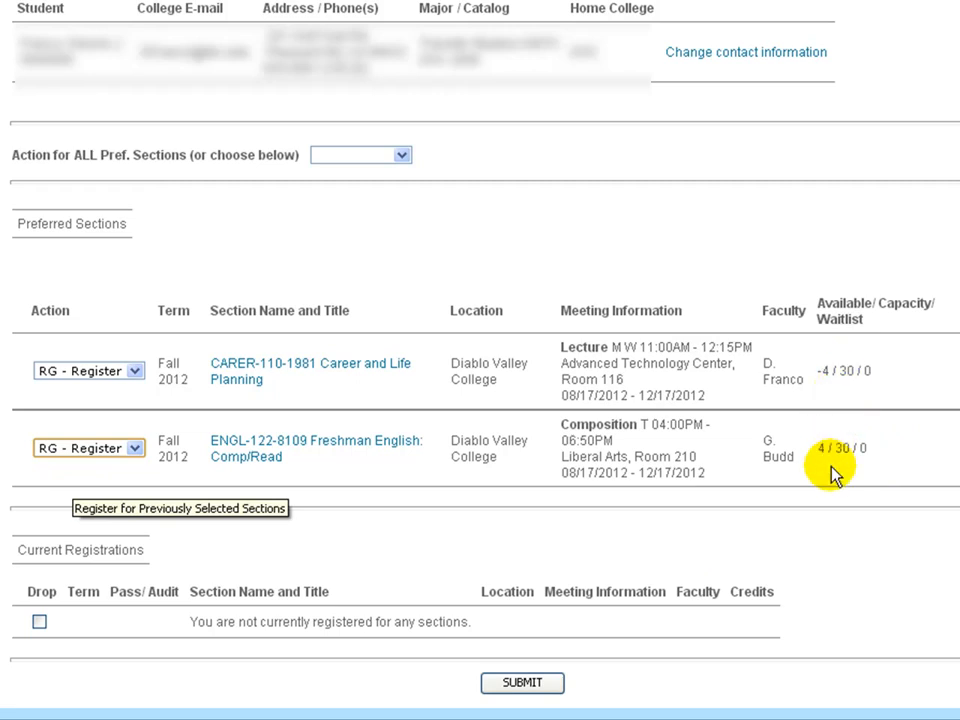
mouse_move(130, 378)
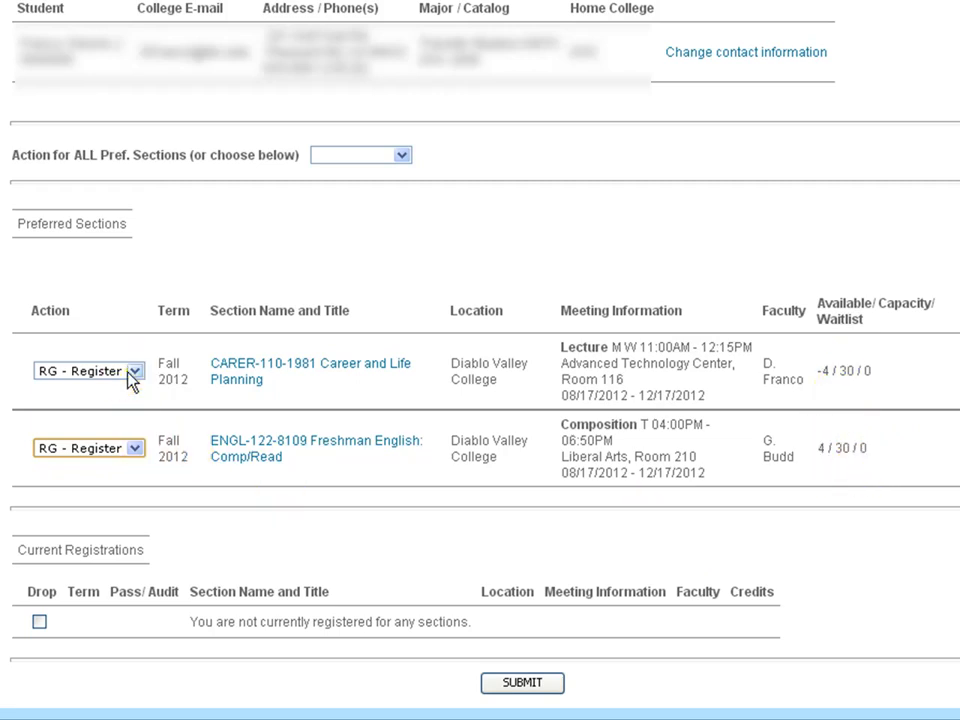
click(88, 370)
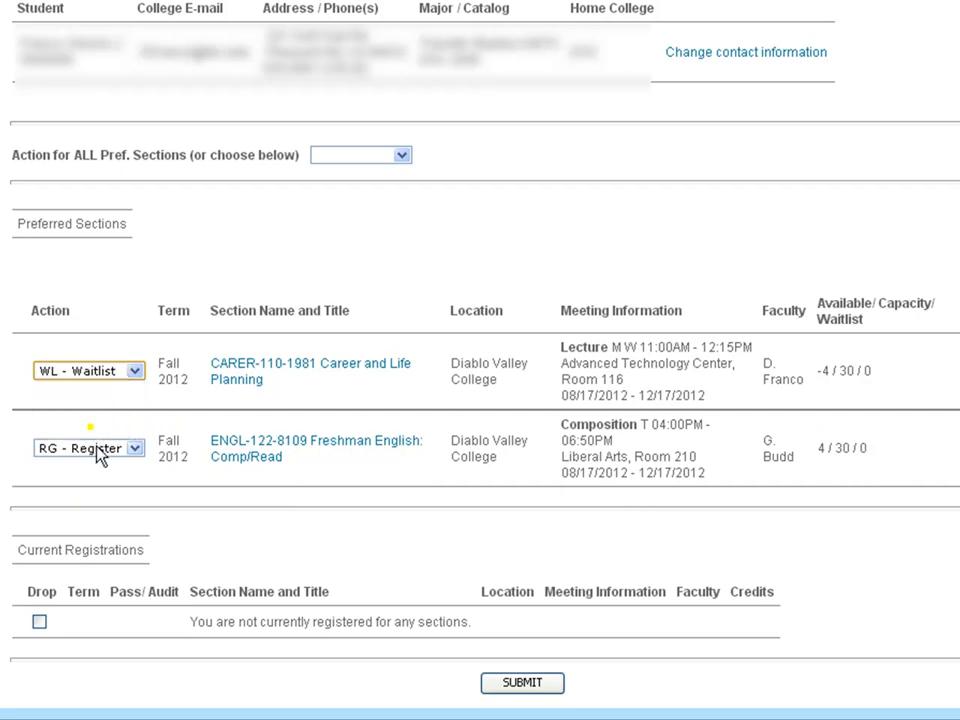
mouse_move(520, 684)
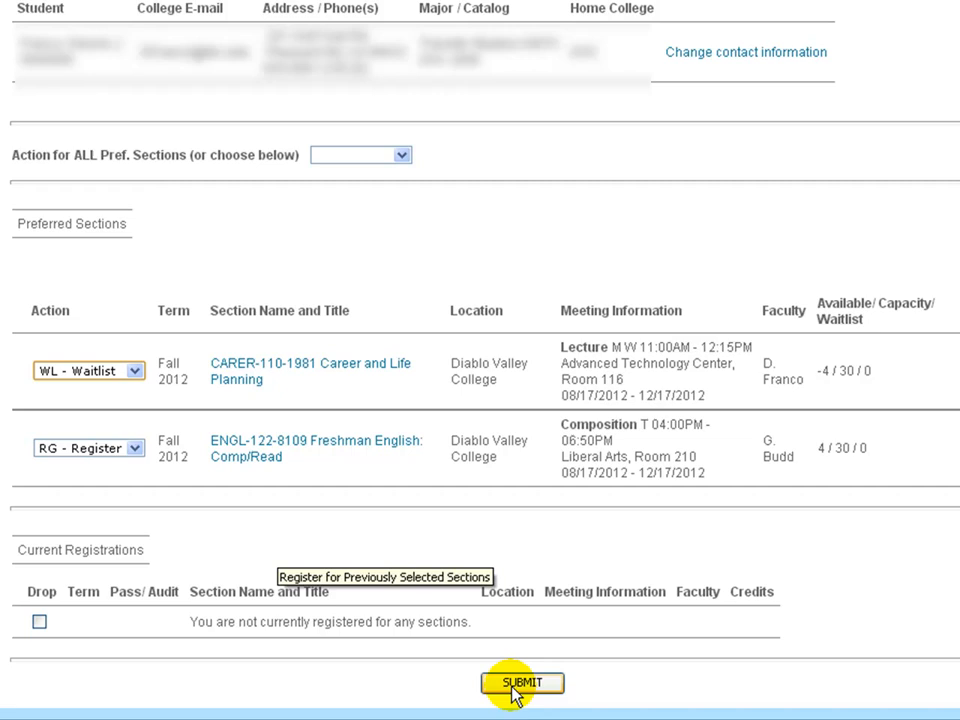
mouse_move(16, 512)
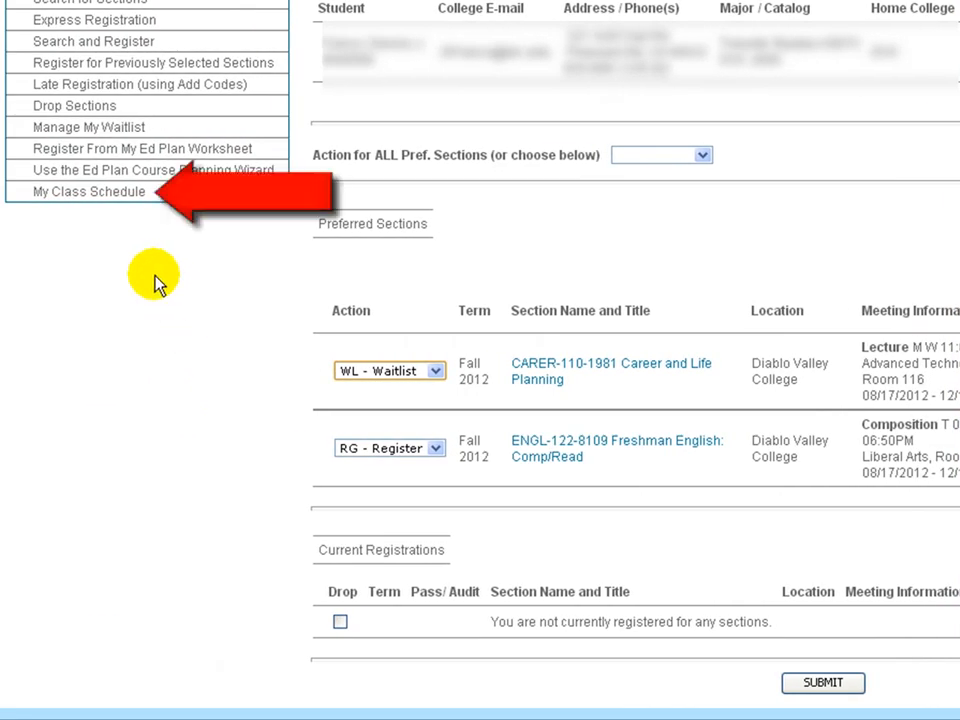
mouse_move(88, 192)
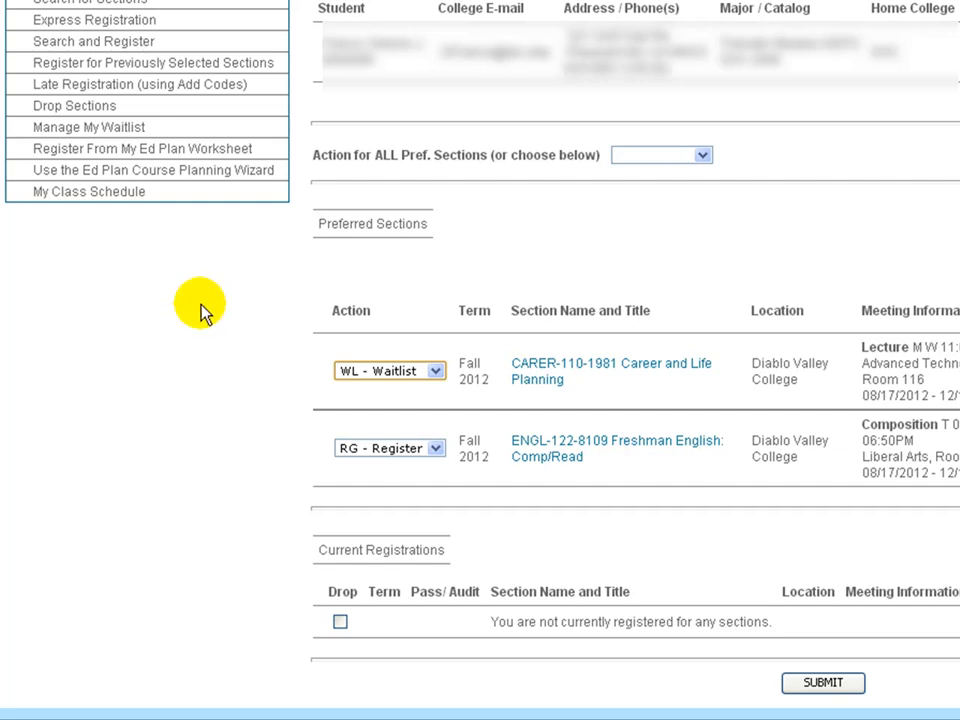
mouse_move(208, 296)
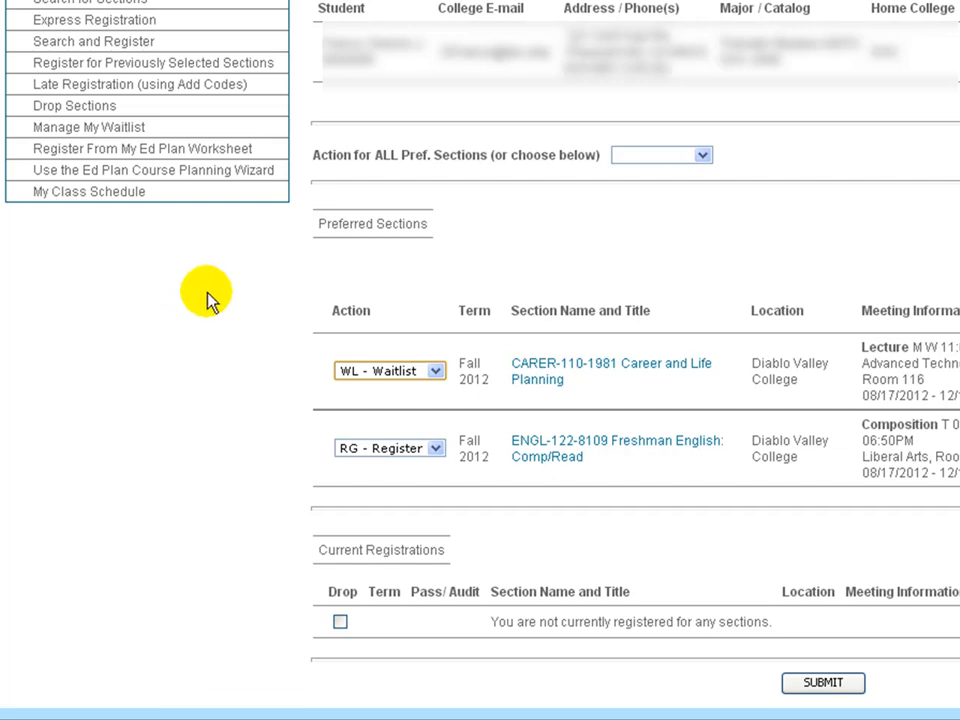
mouse_move(210, 310)
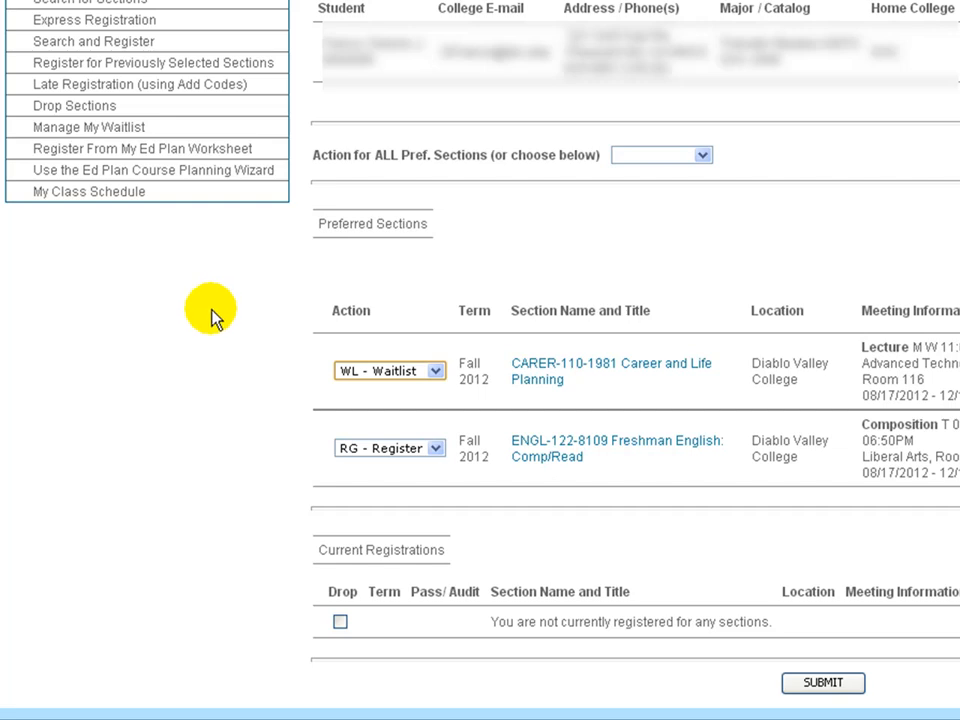